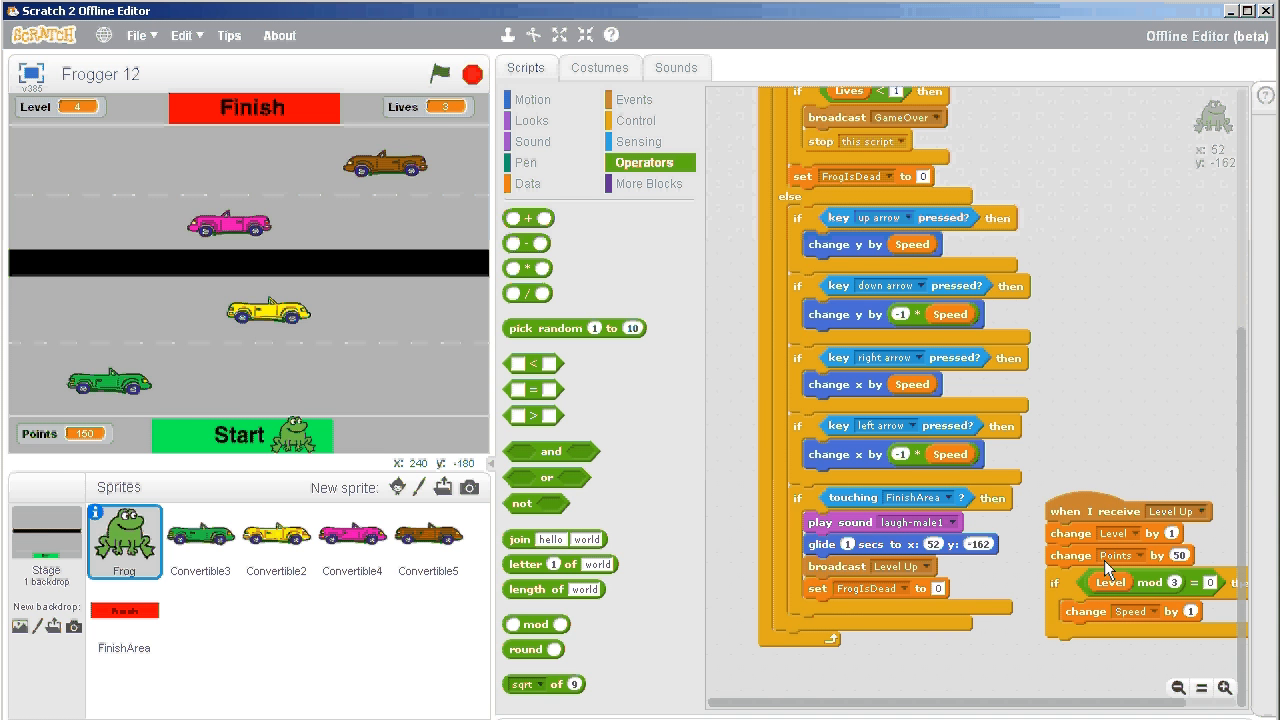
pyautogui.moveTo(1003, 573)
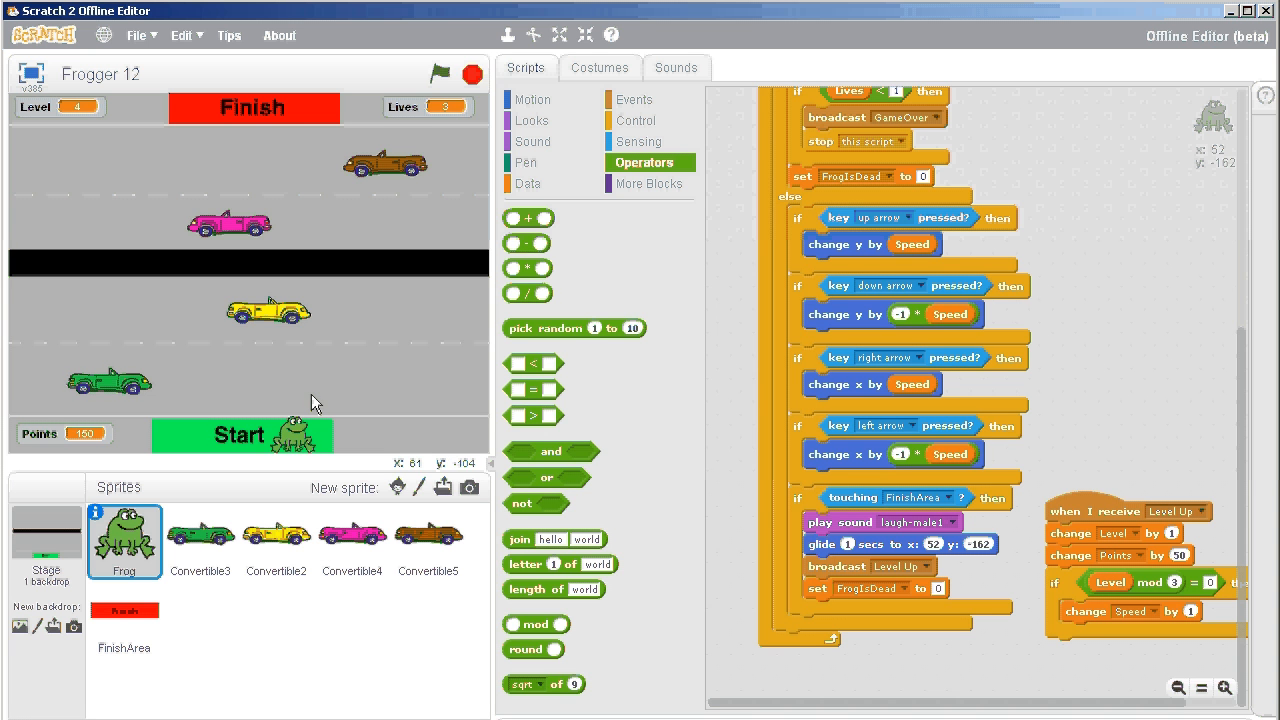
pyautogui.moveTo(364, 475)
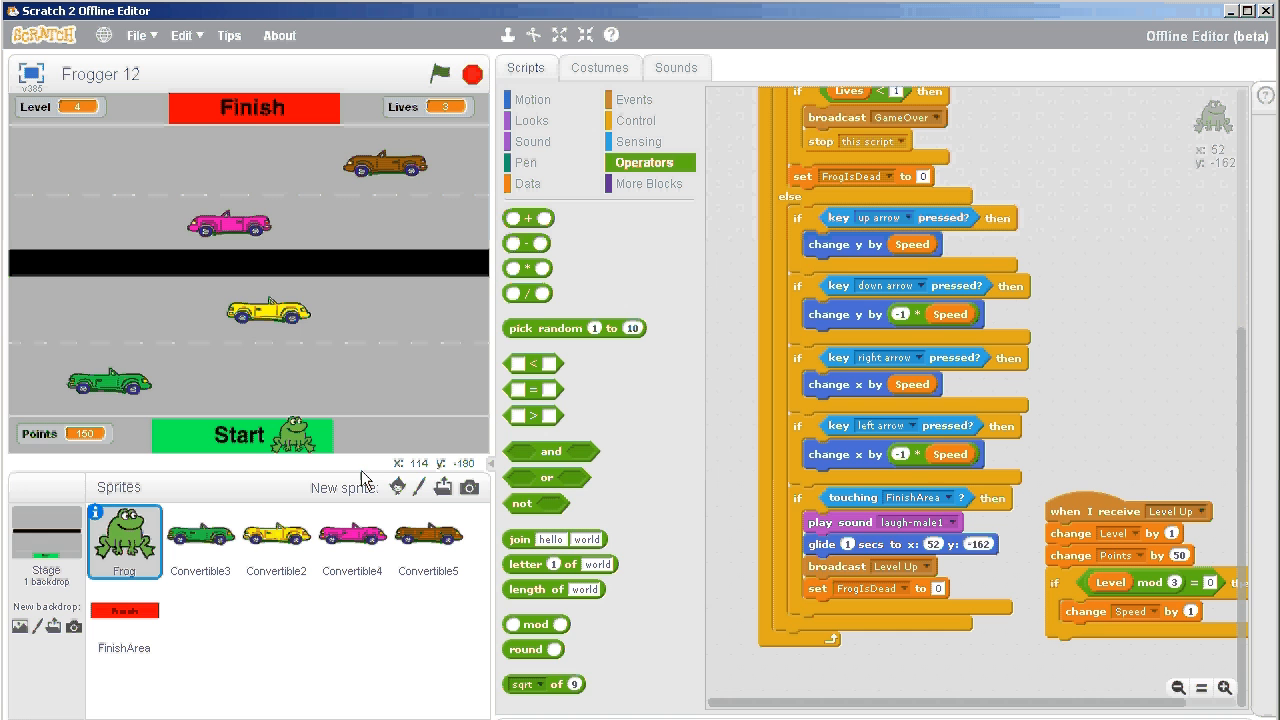
pyautogui.moveTo(420, 487)
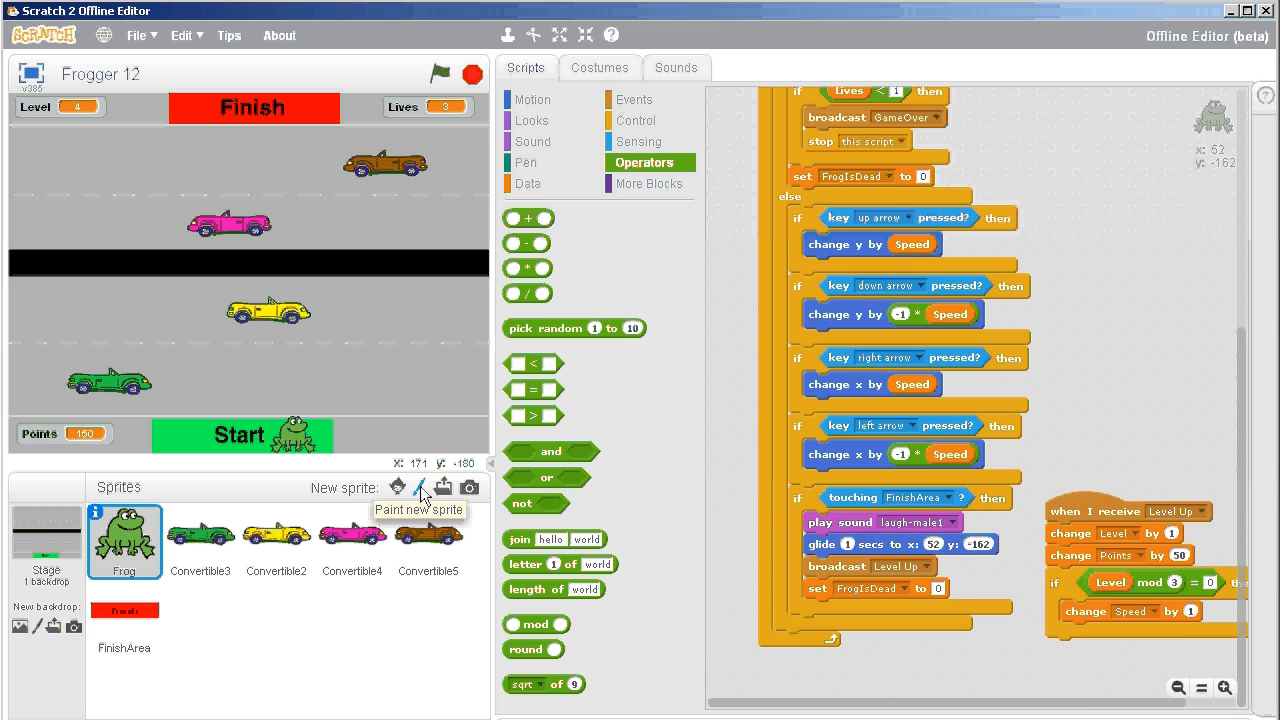
# - Paint a new blank sprite, trying vector mode and the pencil before returning to Bitmap Mode
pyautogui.click(398, 486)
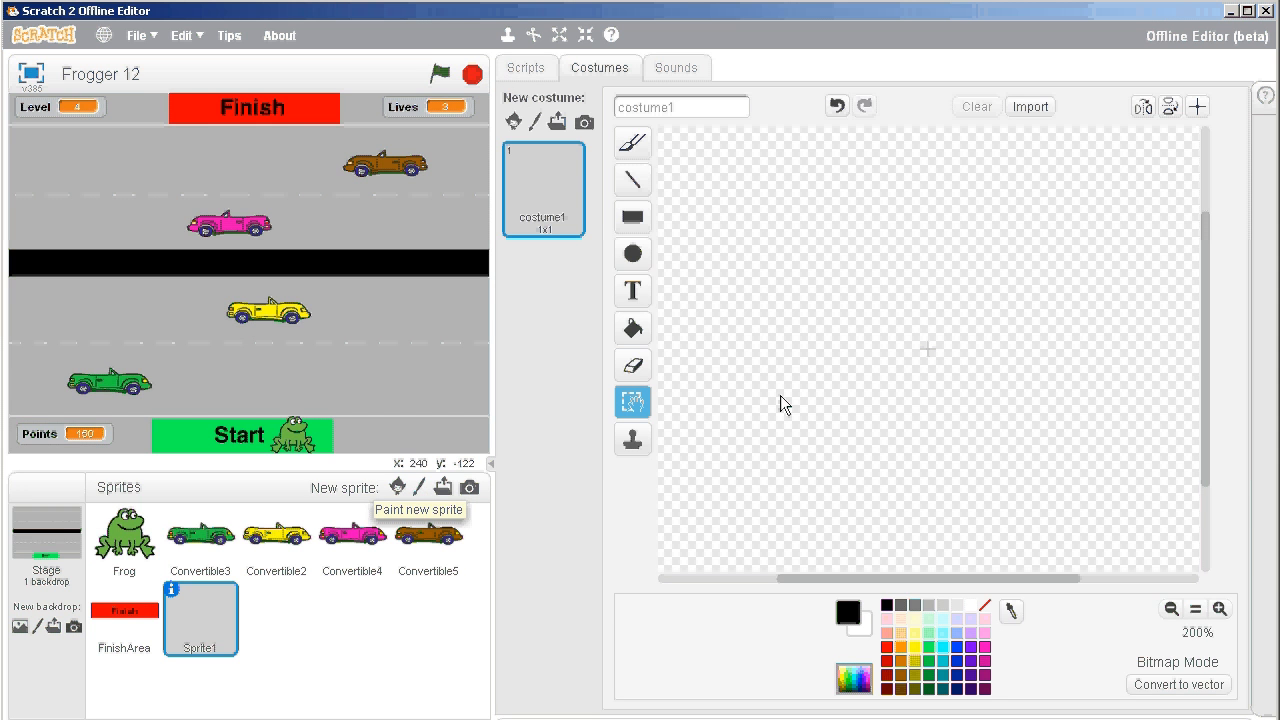
pyautogui.moveTo(718, 397)
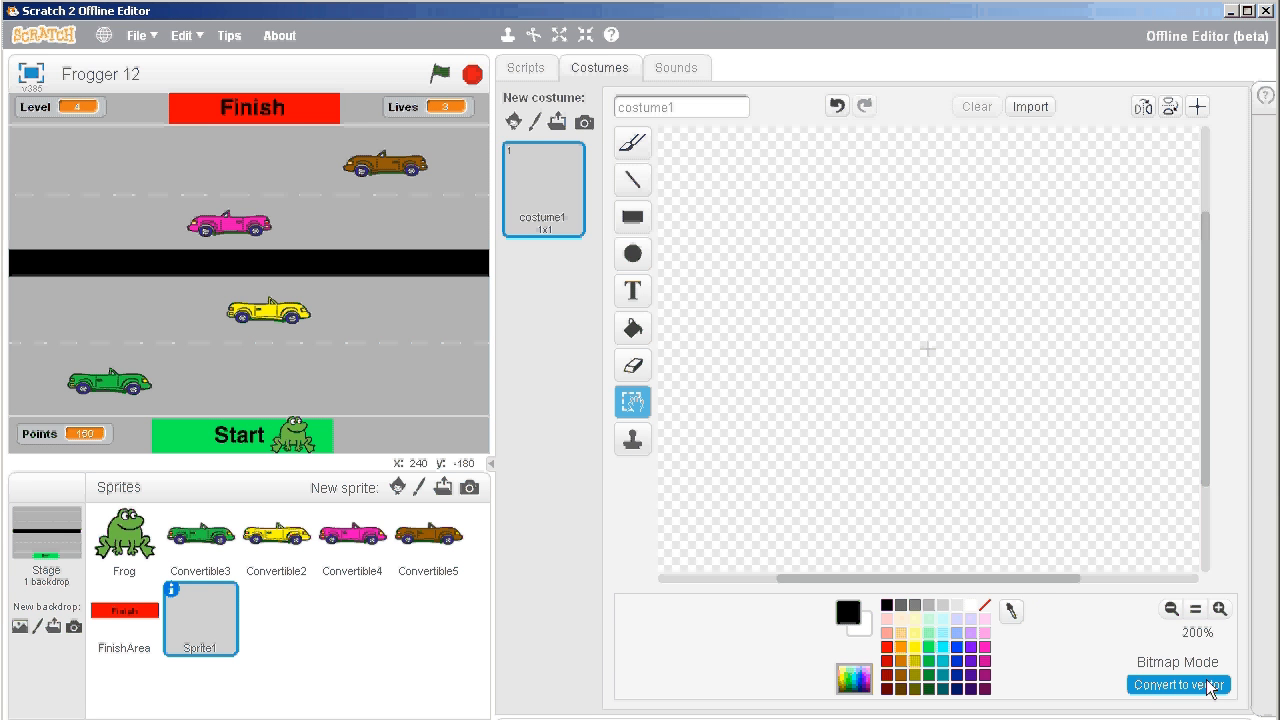
pyautogui.moveTo(1178, 710)
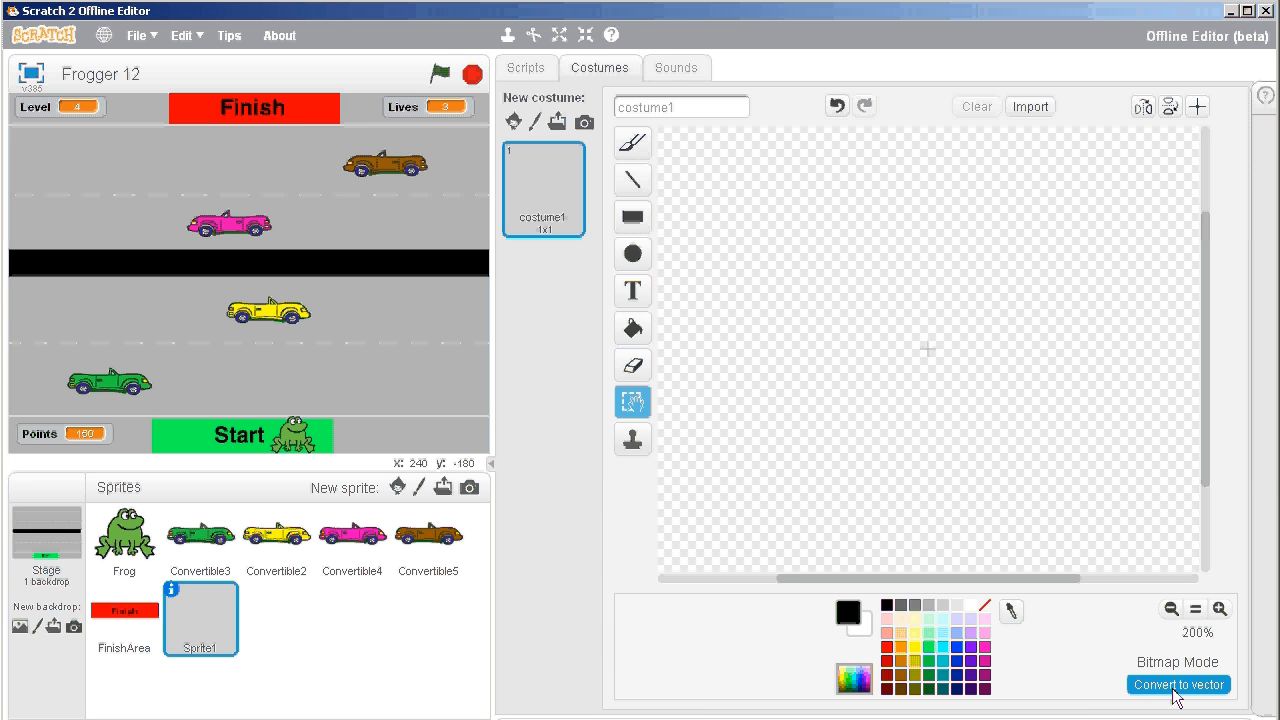
pyautogui.click(1178, 684)
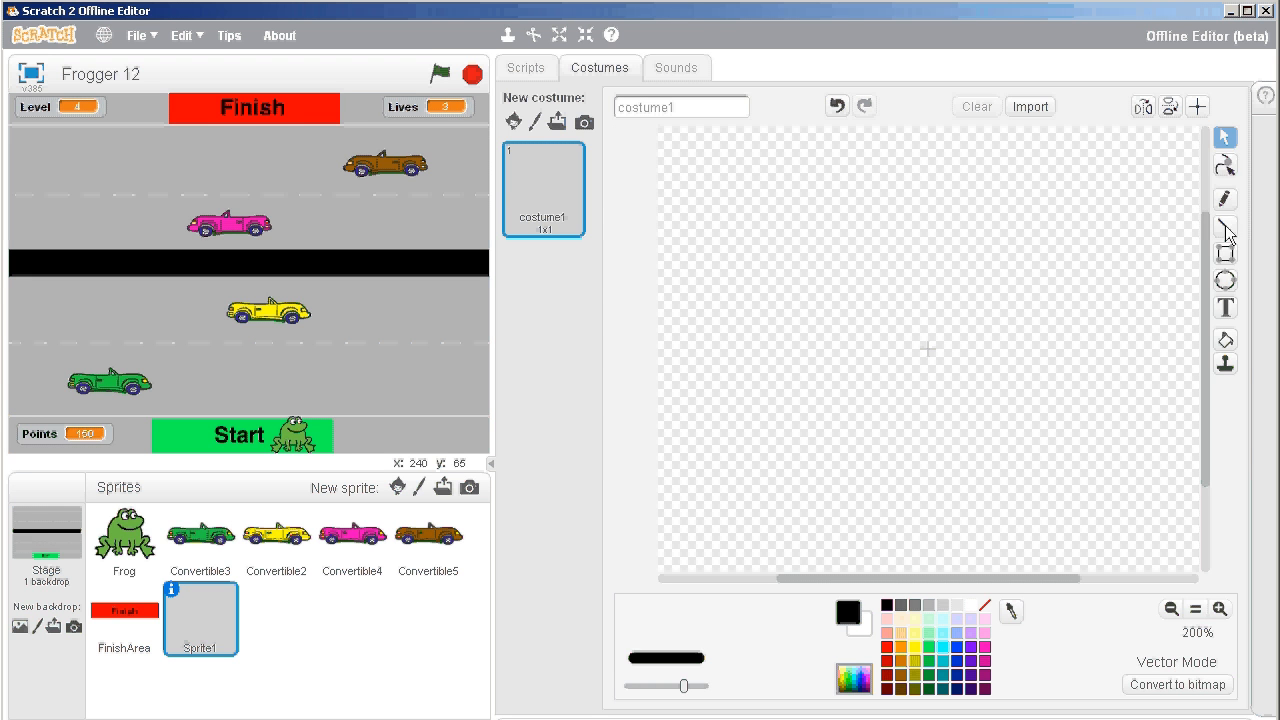
pyautogui.click(1225, 196)
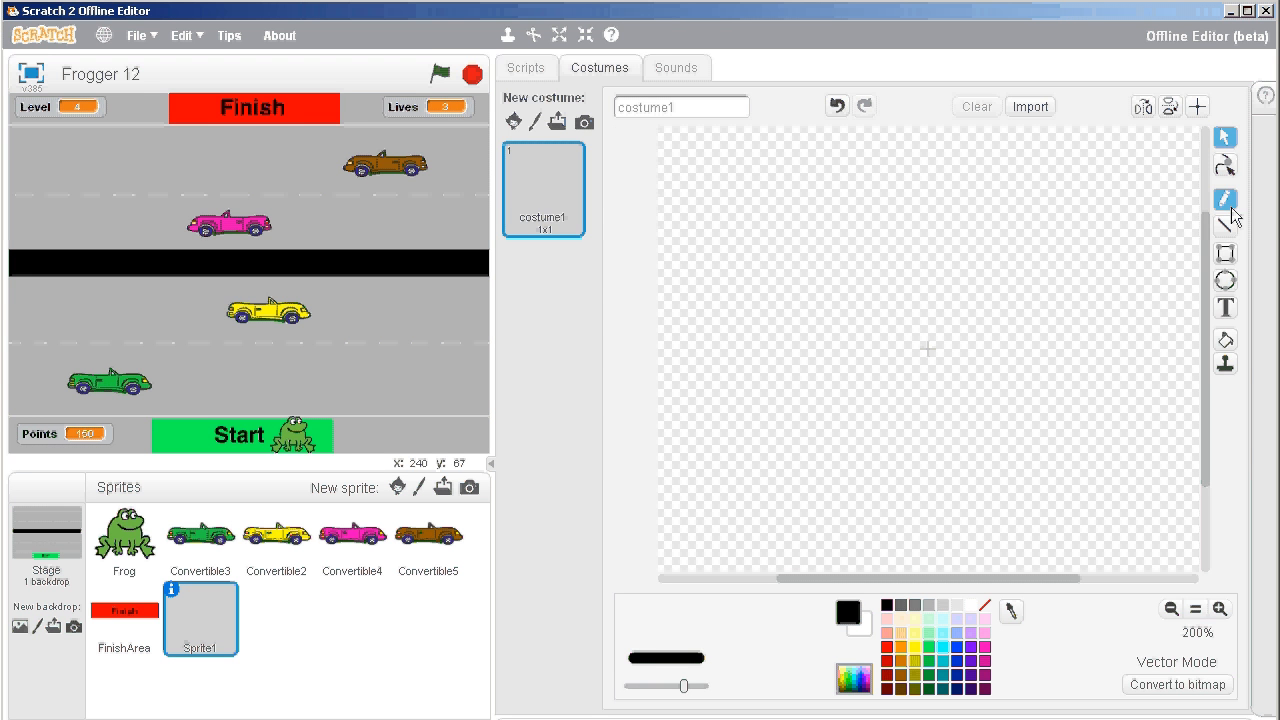
pyautogui.click(1178, 684)
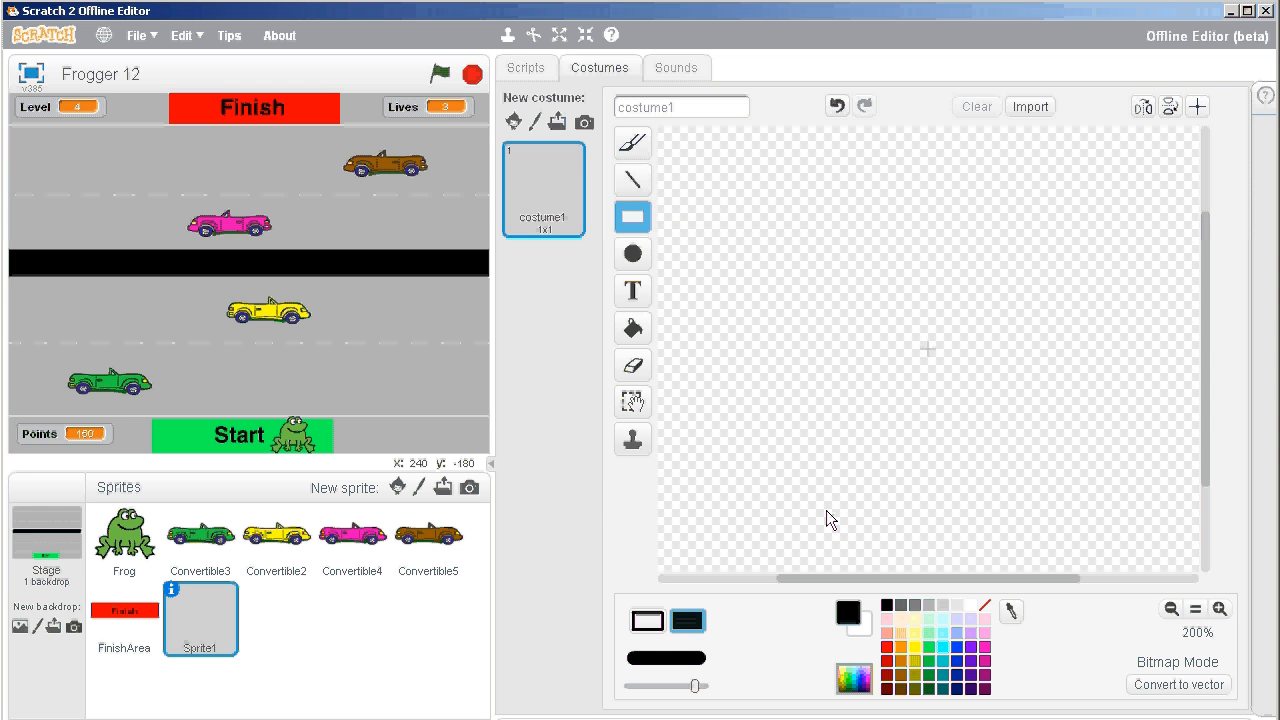
pyautogui.moveTo(760, 290)
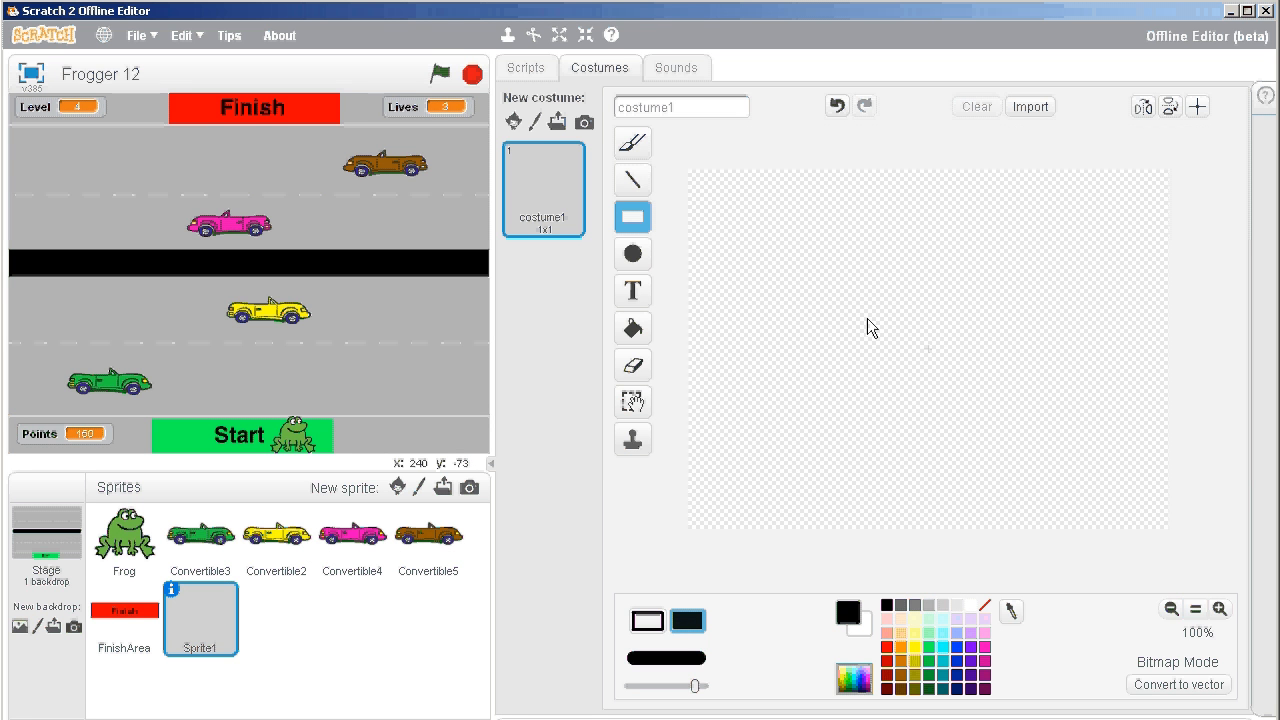
# - Draw a filled black rectangle in the centre of Sprite1's costume canvas
pyautogui.moveTo(825, 315); pyautogui.dragTo(1055, 405)
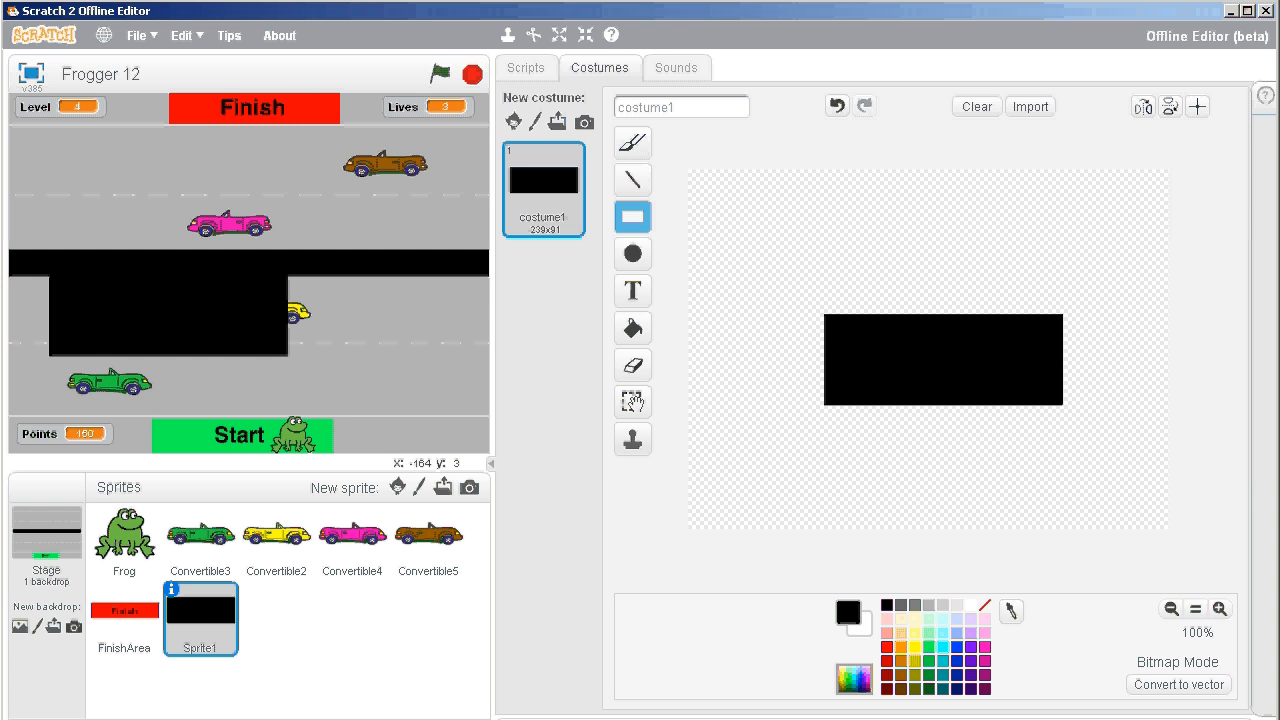
pyautogui.moveTo(721, 306)
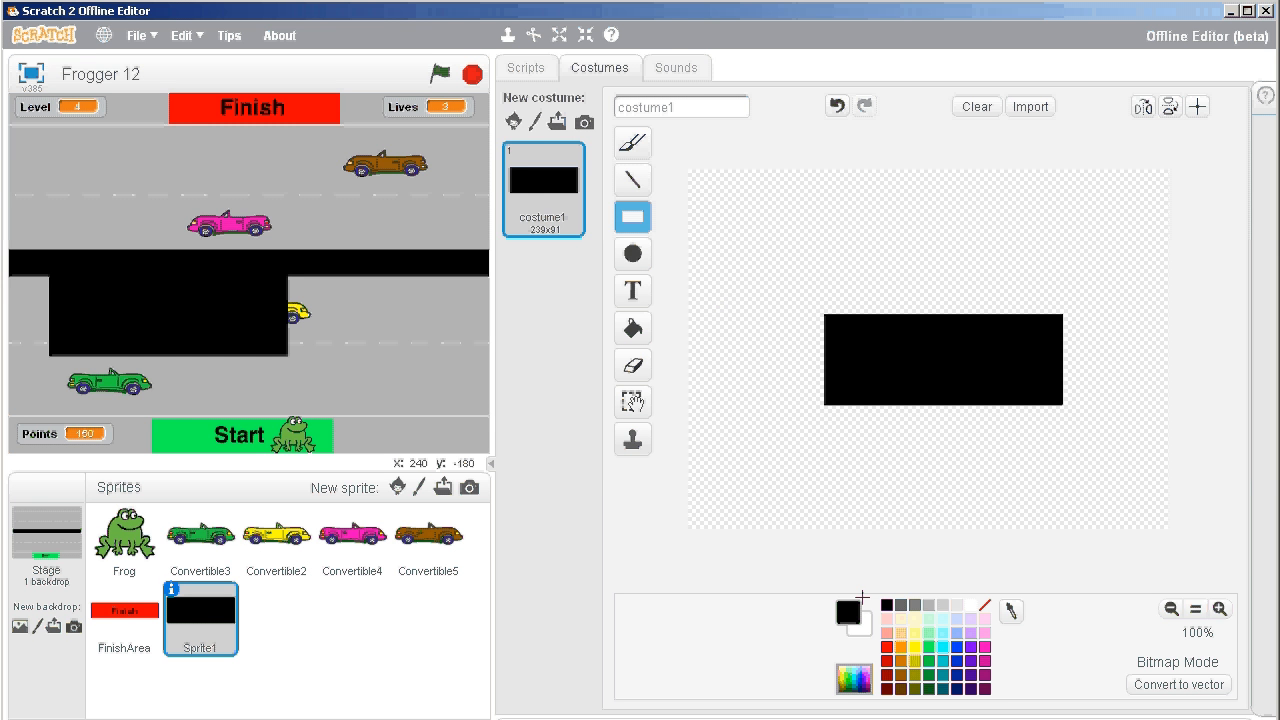
# - Make the rectangle white inside with a black outline using the white palette colour
pyautogui.click(863, 622)
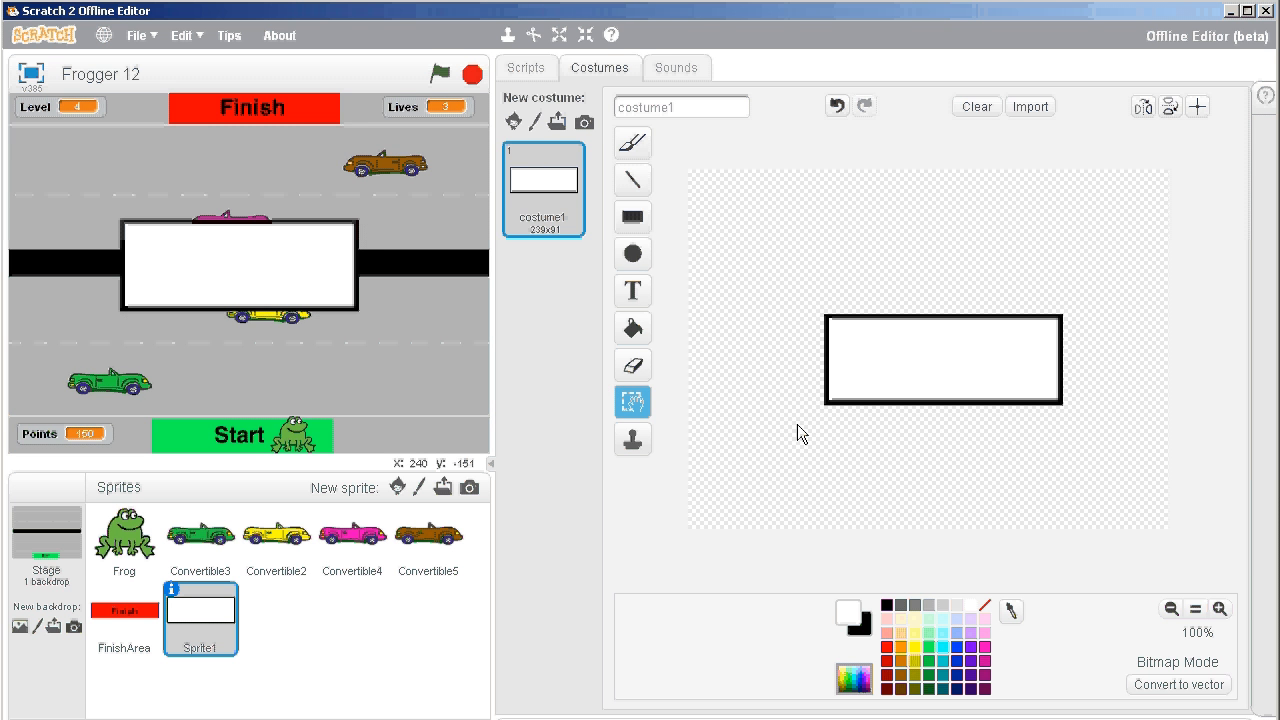
pyautogui.moveTo(824, 398)
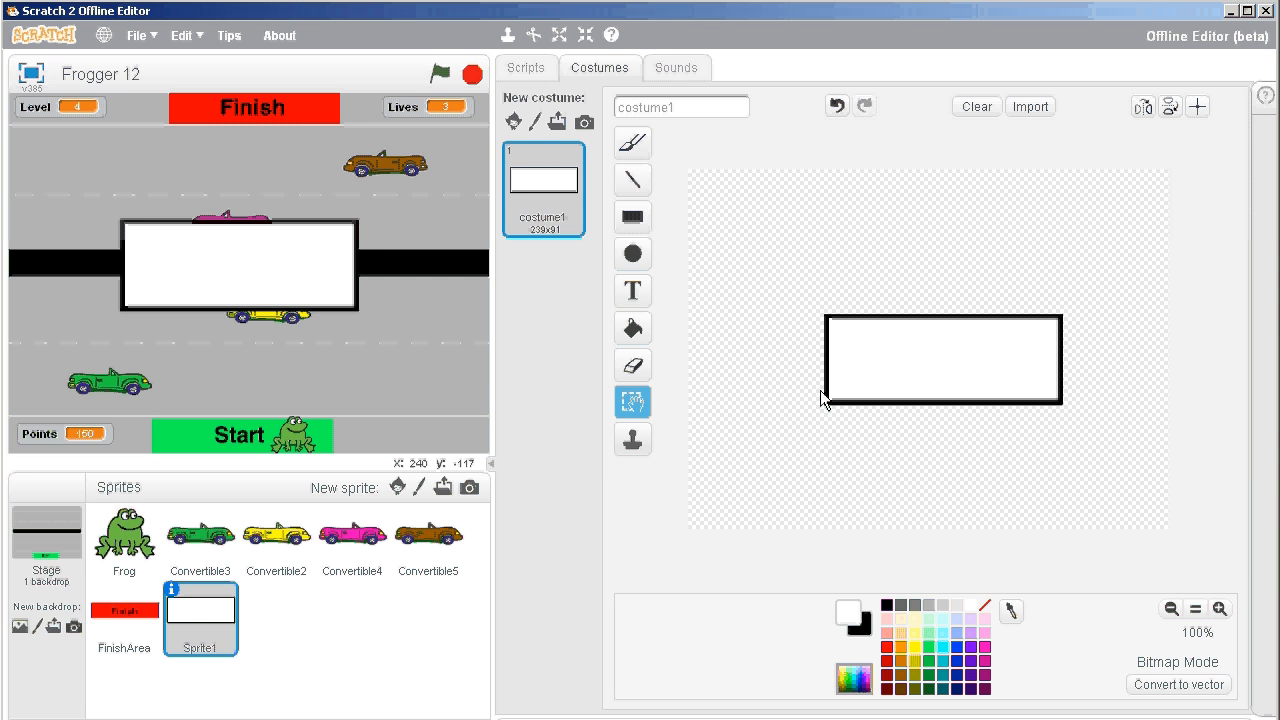
pyautogui.moveTo(838, 396)
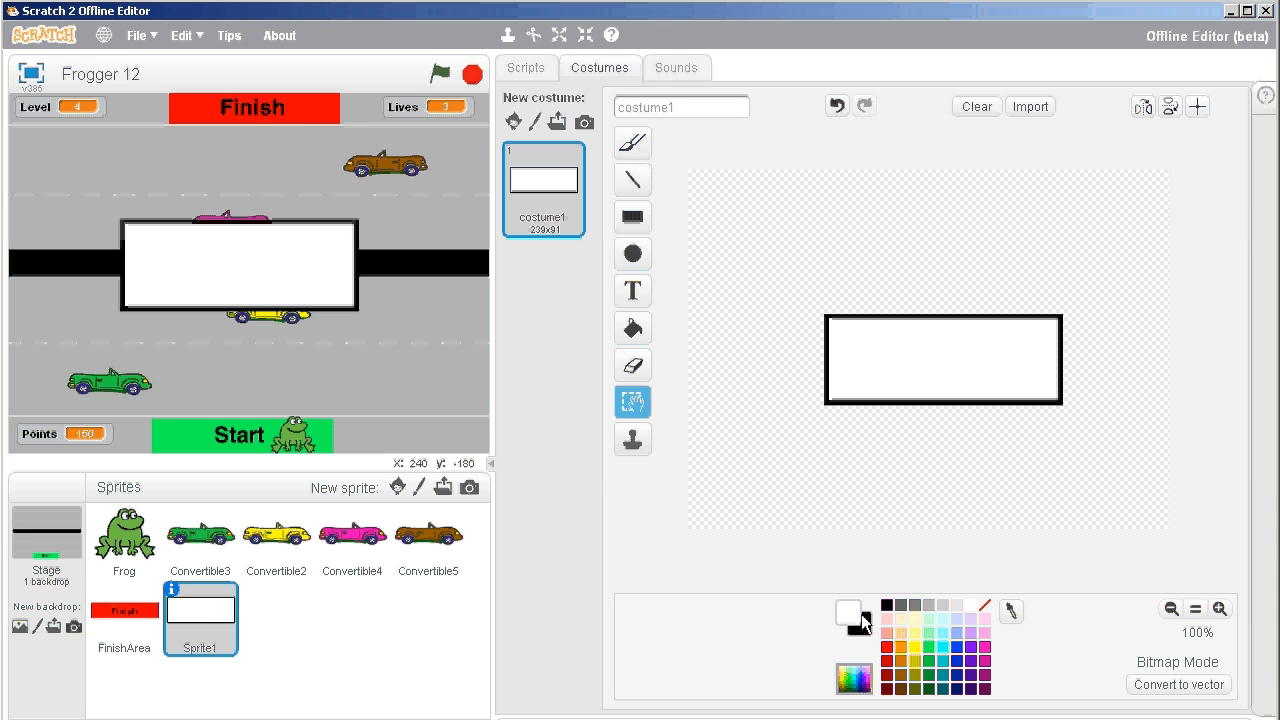
# - Fill the box interior with a green filled rectangle, leaving the black border
pyautogui.click(929, 652)
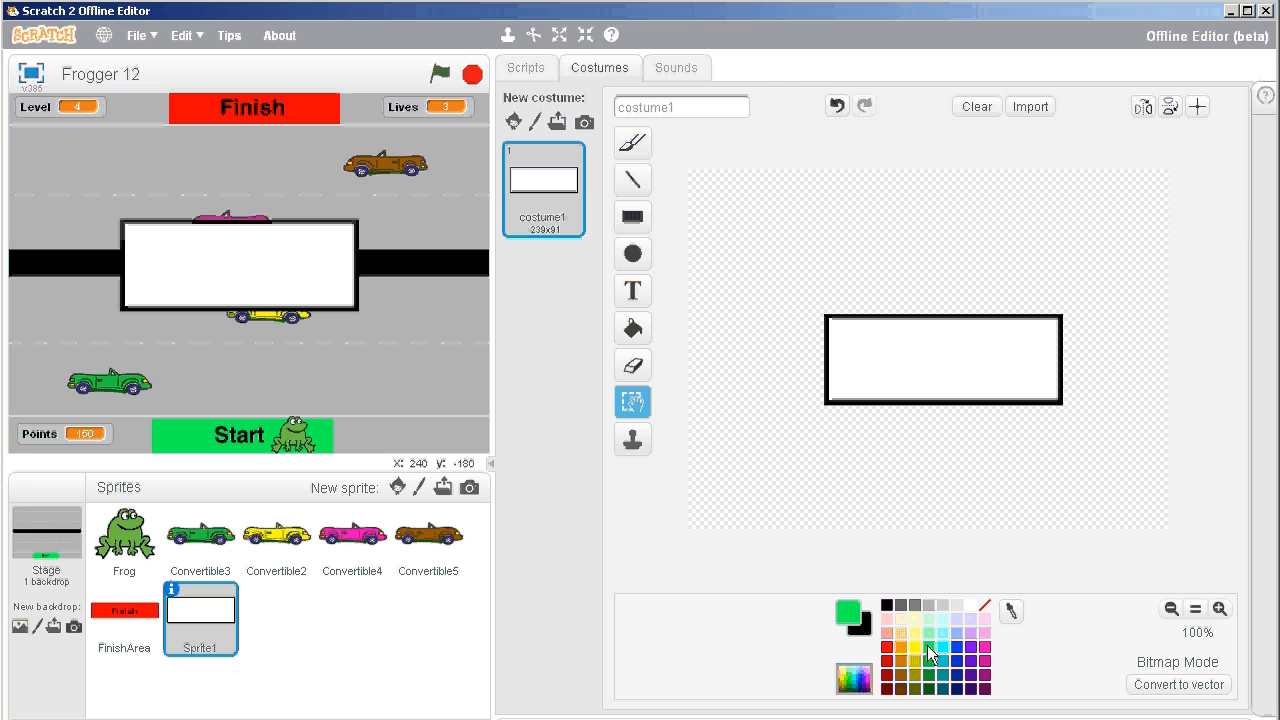
pyautogui.click(632, 217)
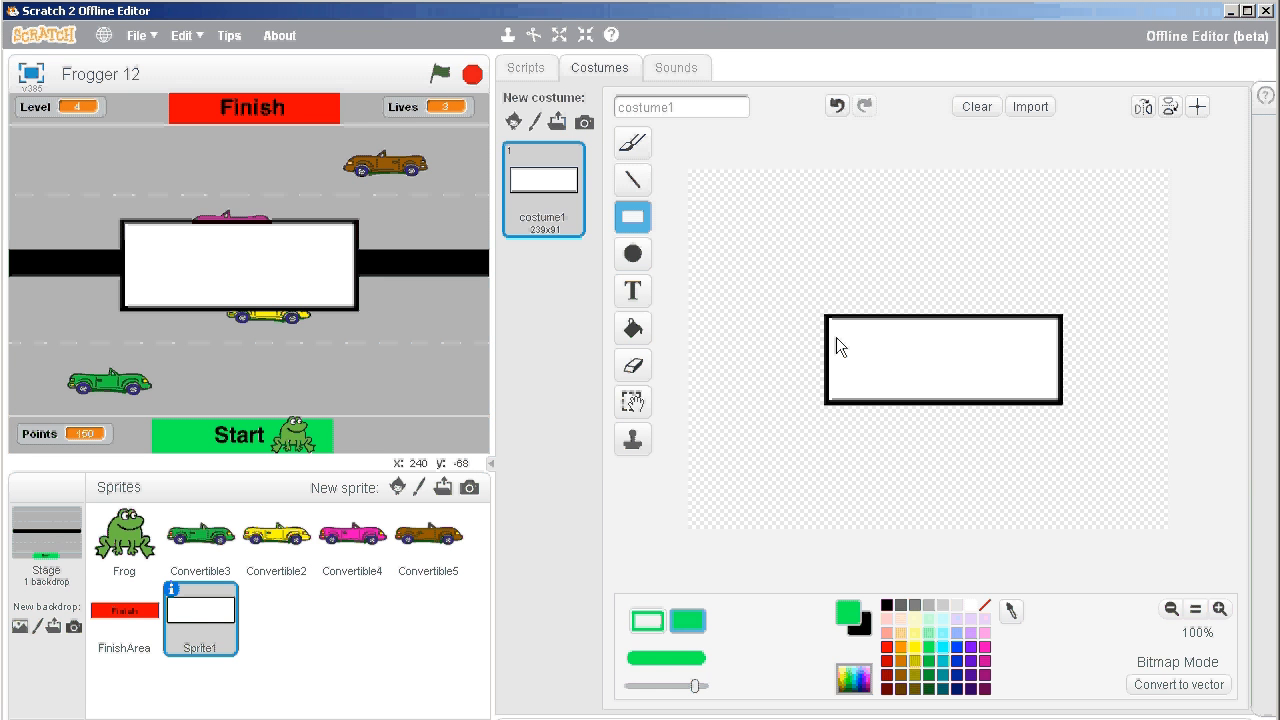
pyautogui.moveTo(840, 330); pyautogui.dragTo(950, 385)
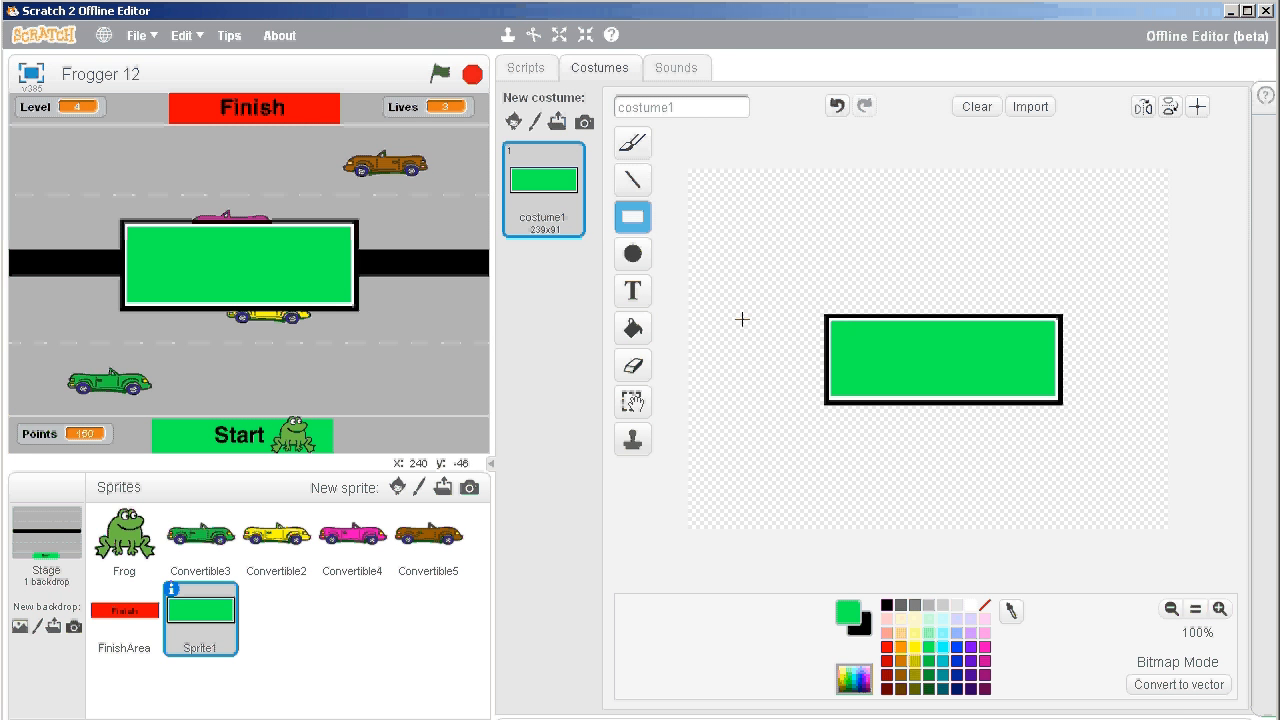
pyautogui.click(632, 291)
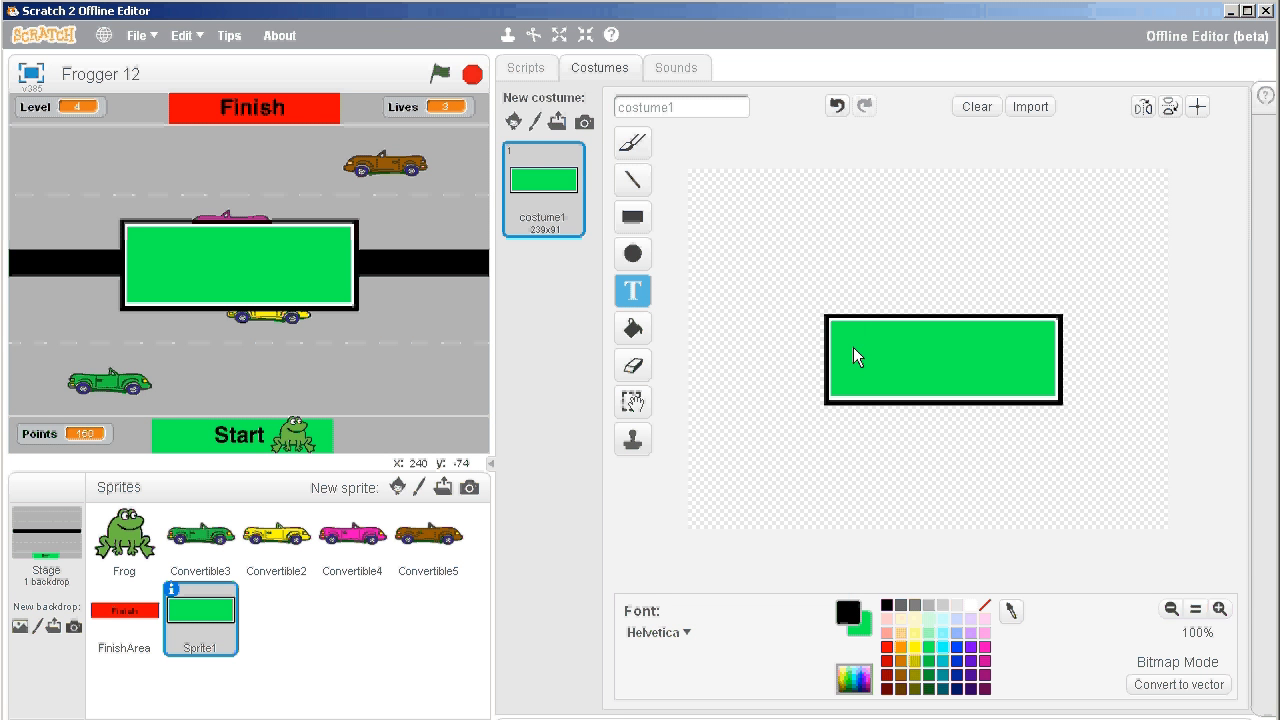
# - Add the text 'Level Up!' to the costume with the Text tool
pyautogui.write('Level U')
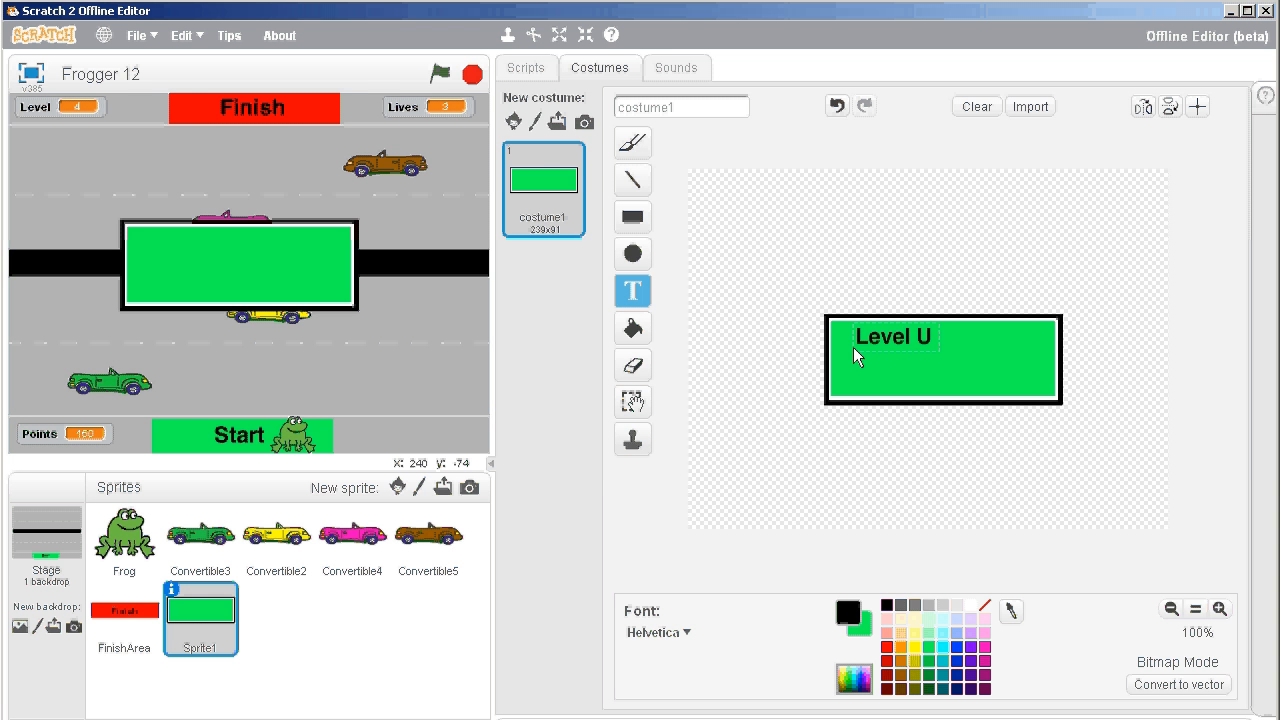
pyautogui.write('p!')
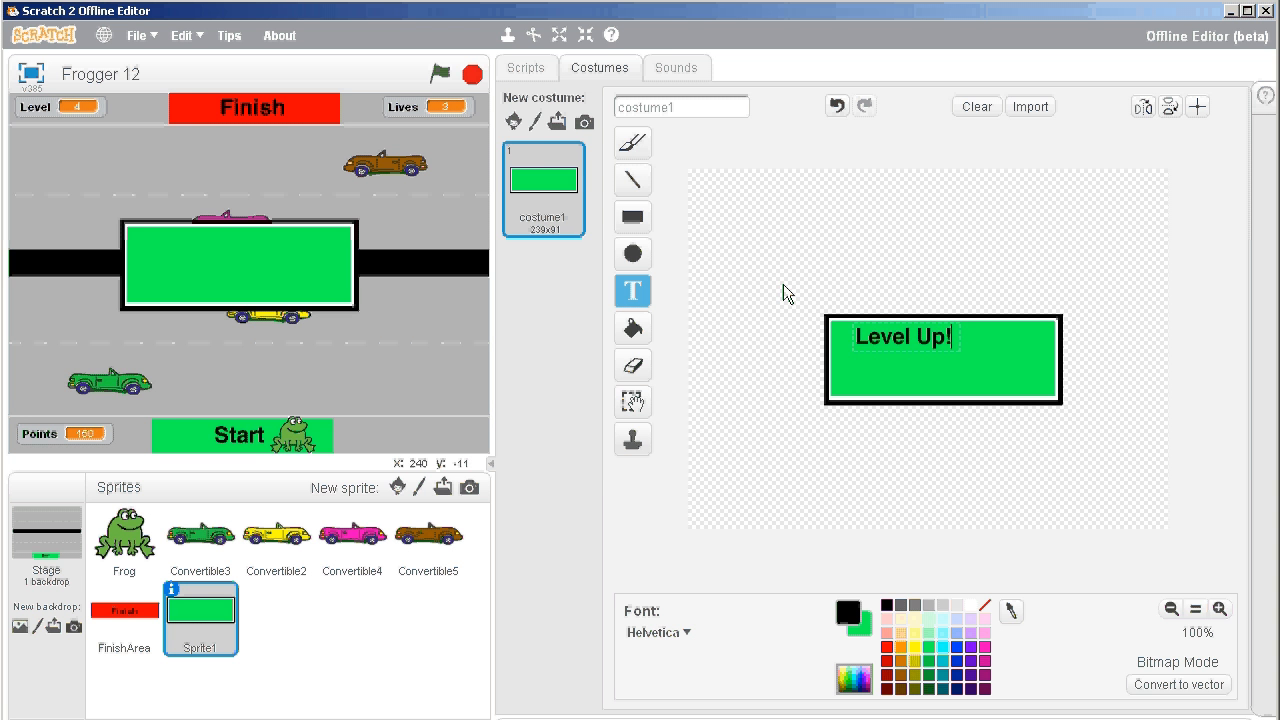
pyautogui.click(632, 401)
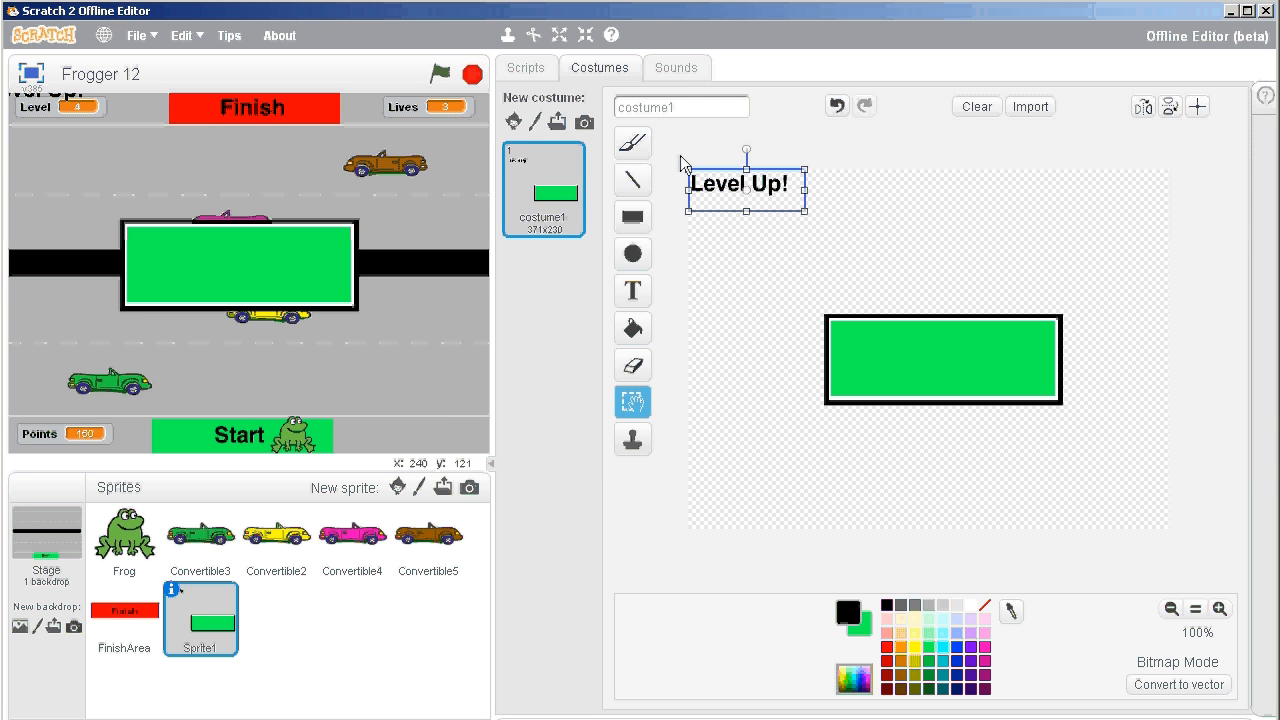
pyautogui.moveTo(832, 196)
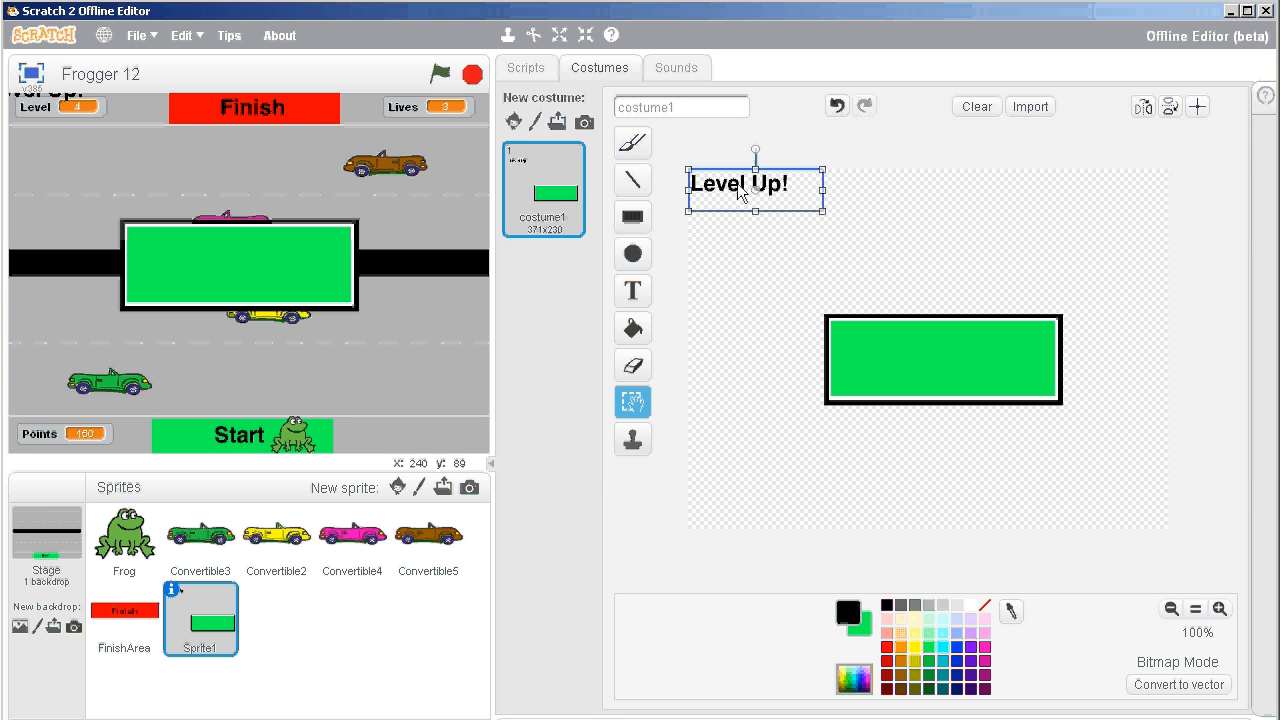
# - Drag the 'Level Up!' caption into the middle of the green box
pyautogui.moveTo(755, 183); pyautogui.dragTo(943, 358)
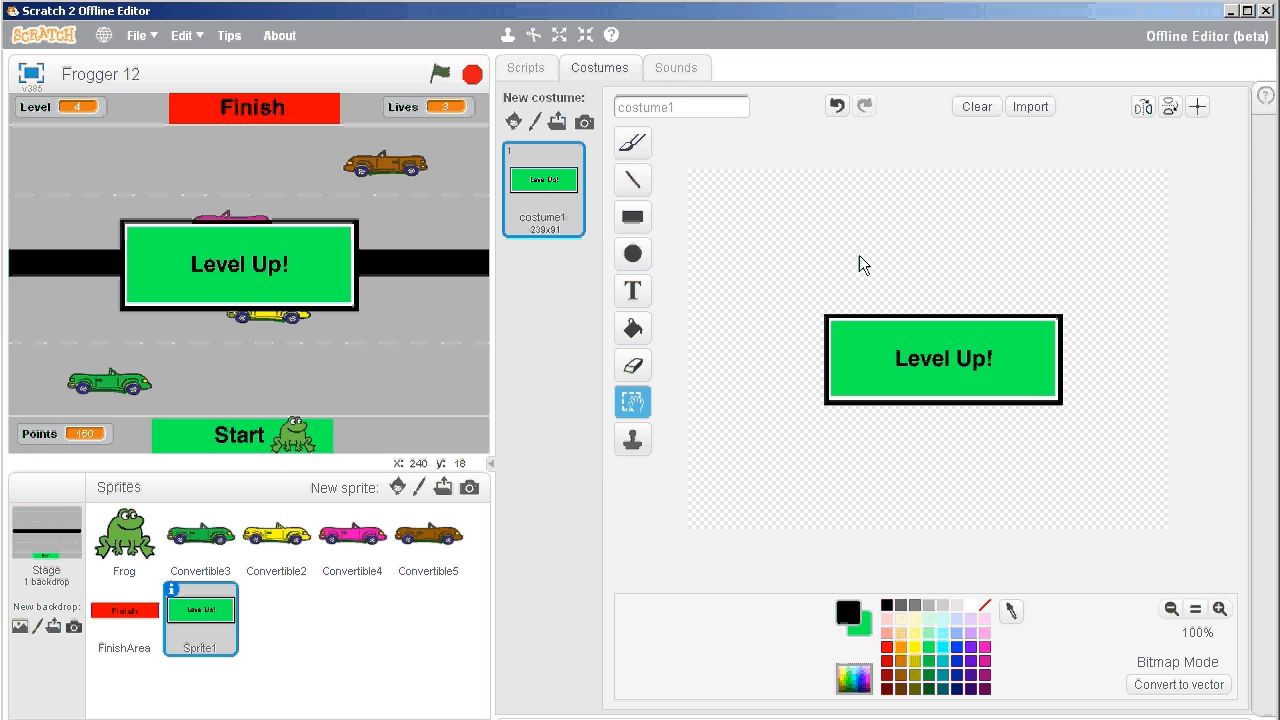
pyautogui.moveTo(684, 410)
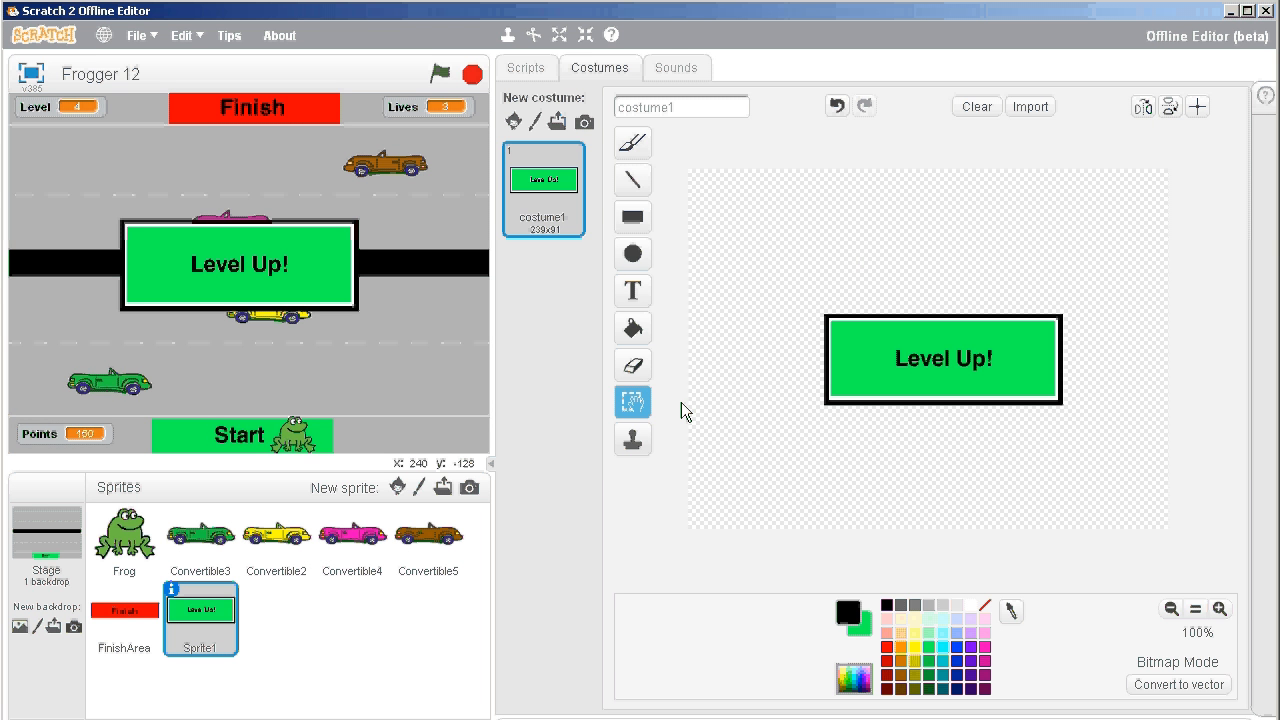
pyautogui.moveTo(615, 459)
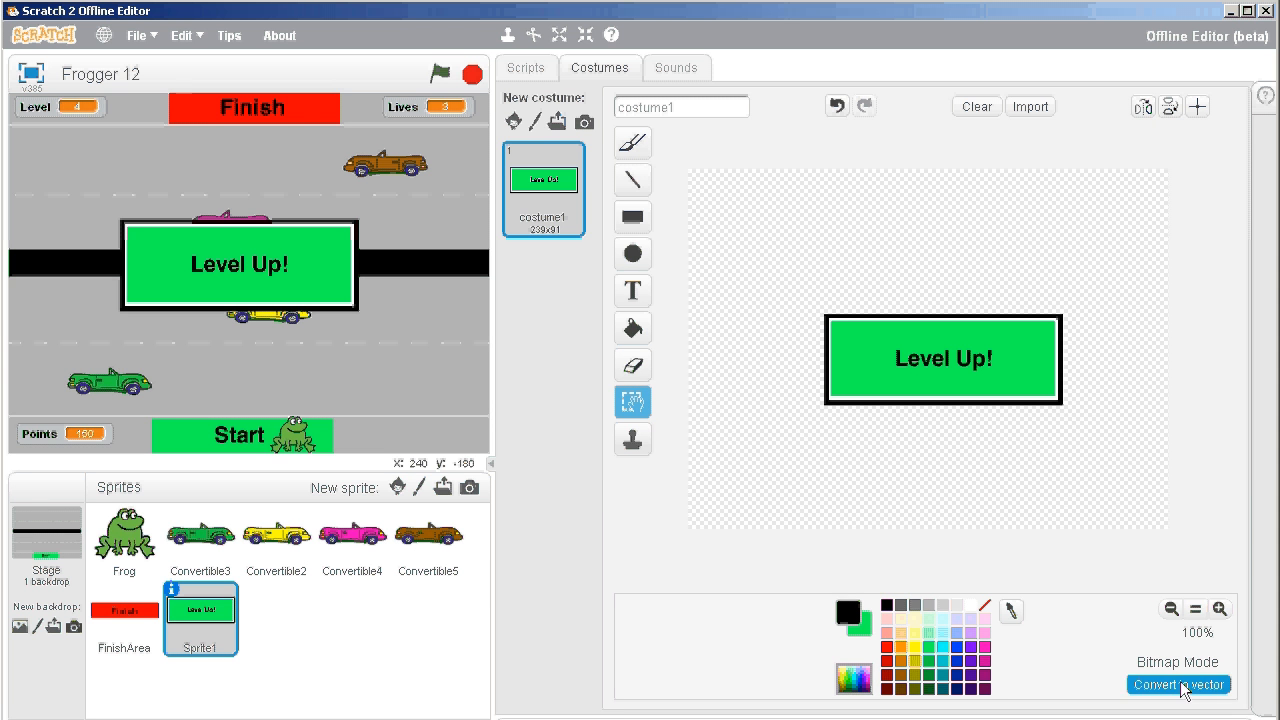
pyautogui.moveTo(1197, 458)
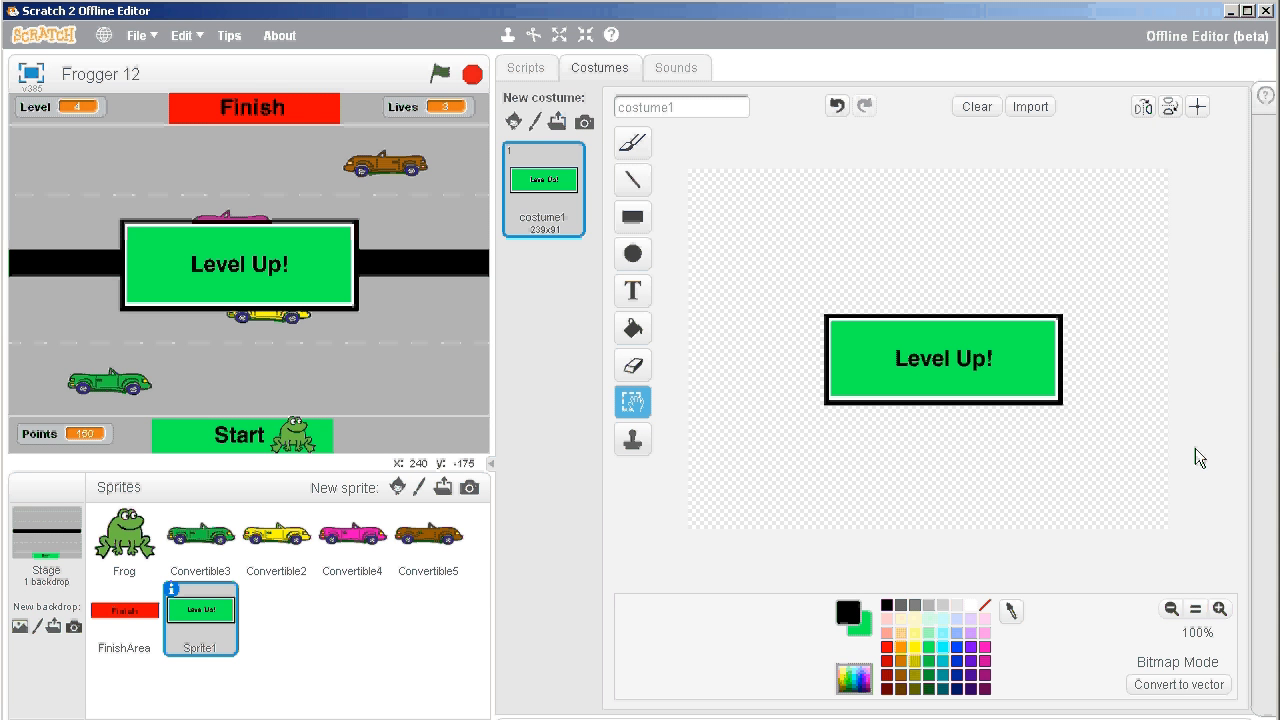
pyautogui.moveTo(1174, 441)
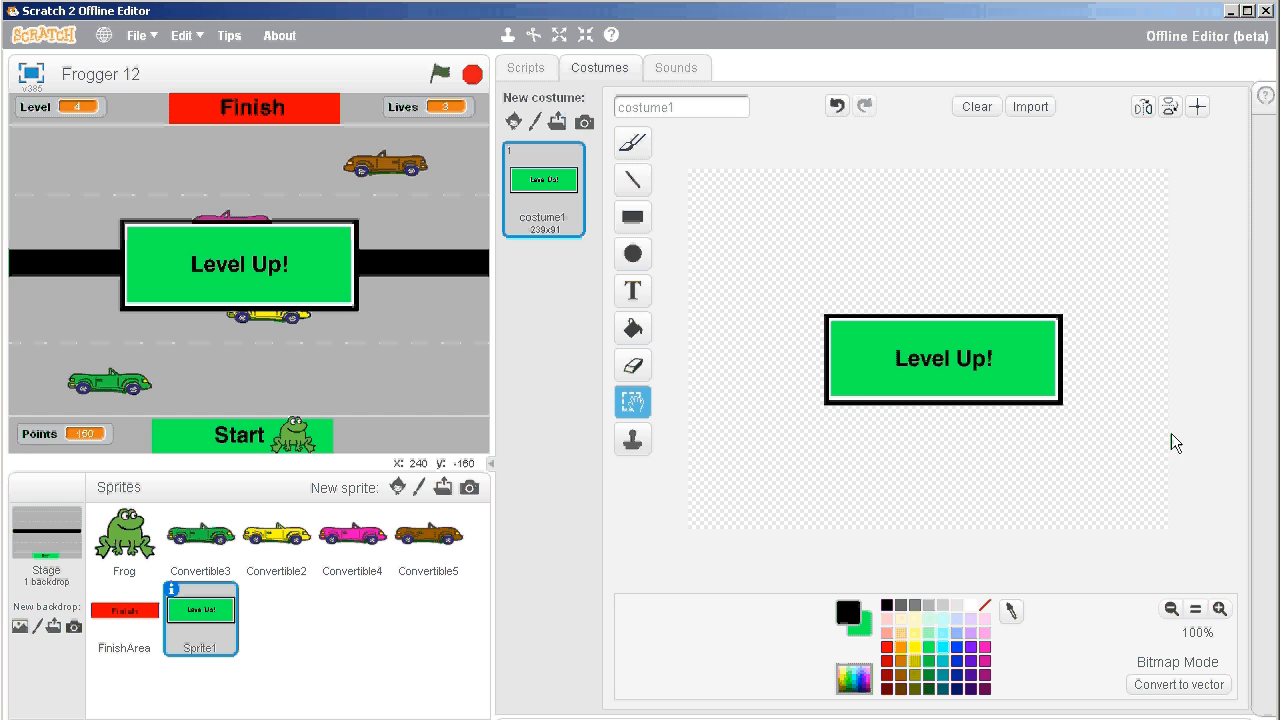
pyautogui.moveTo(858, 390)
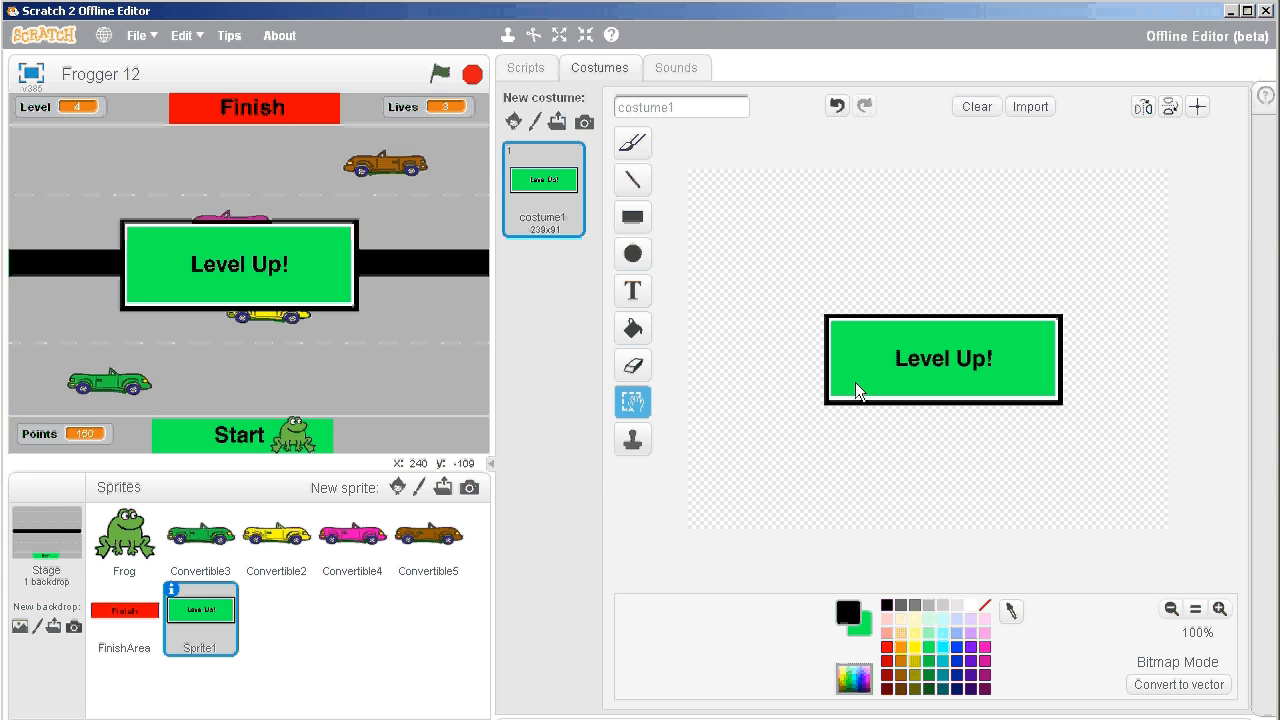
pyautogui.moveTo(515, 361)
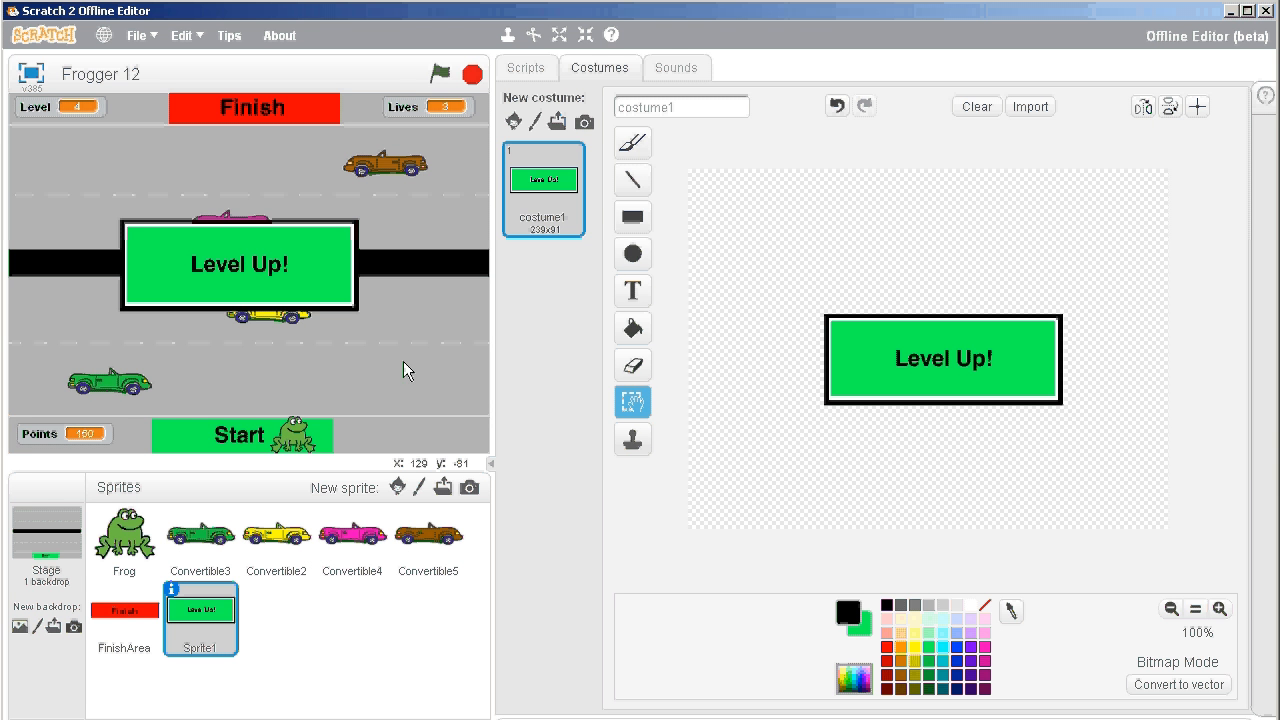
pyautogui.moveTo(415, 300)
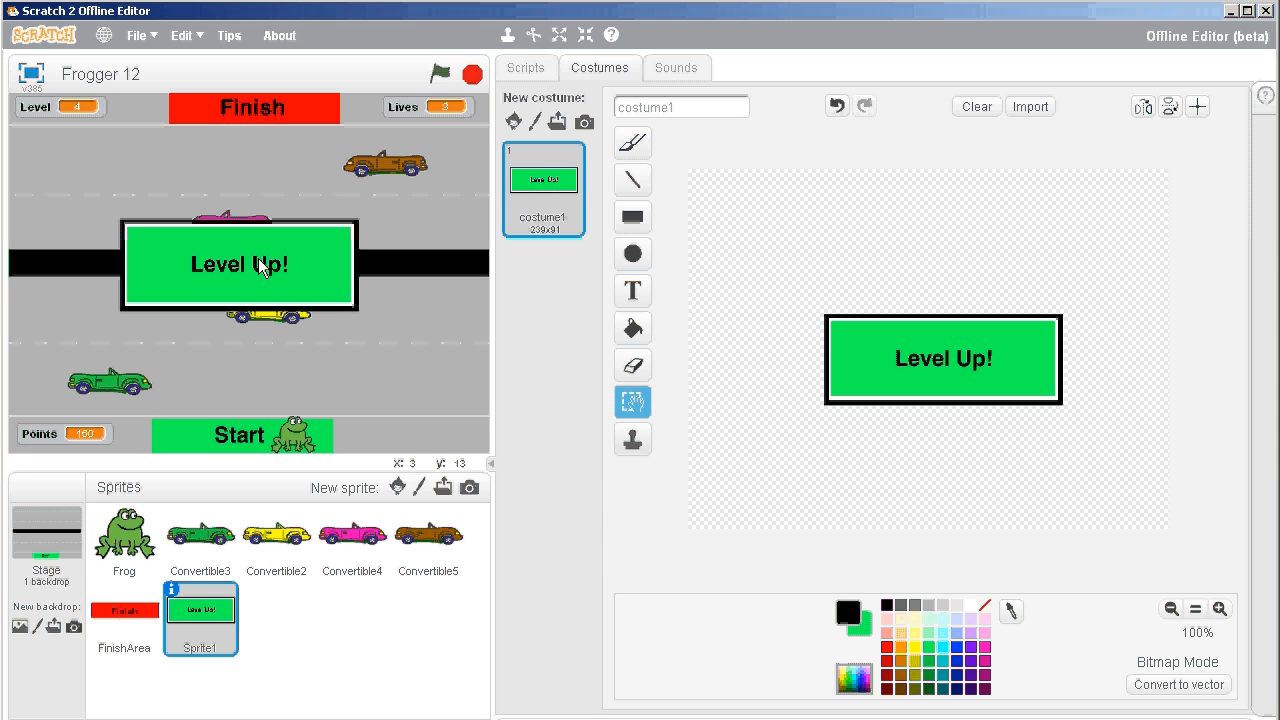
# - Switch Sprite1 from the Costumes editor to its empty Scripts area
pyautogui.click(526, 67)
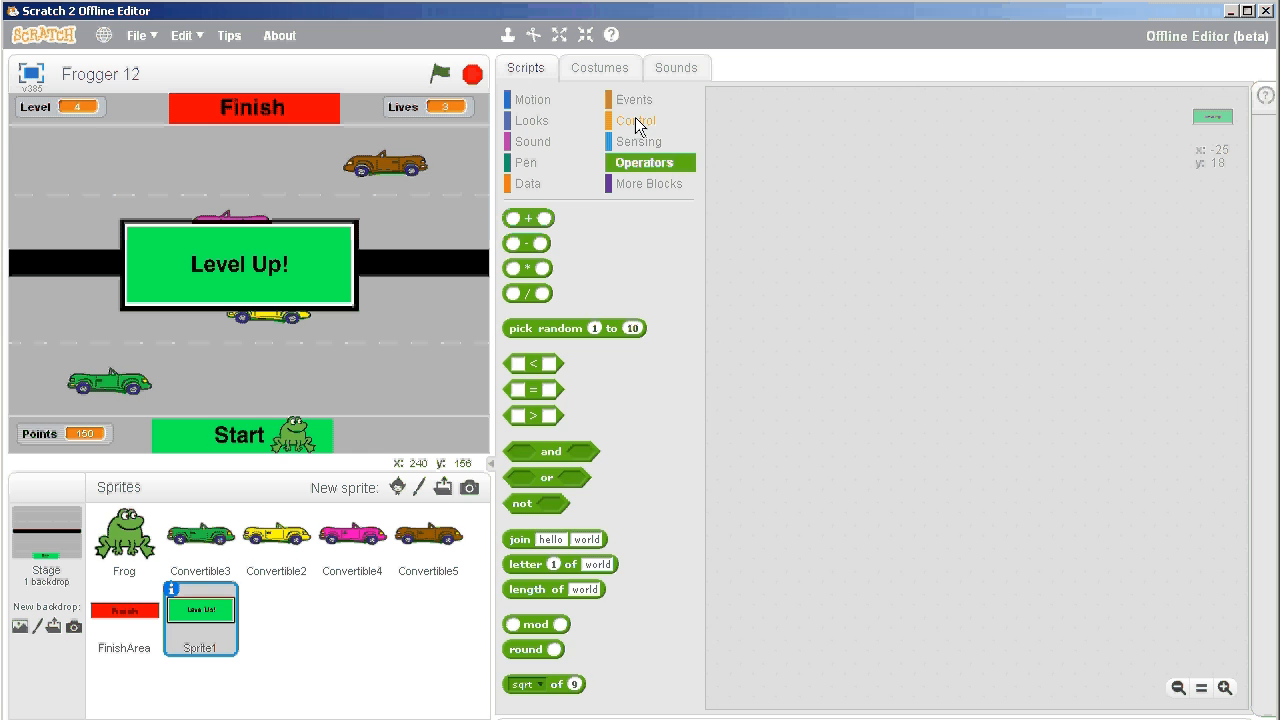
# - Build 'when green flag clicked → hide' and 'when I receive Level Up → show' scripts
pyautogui.click(634, 99)
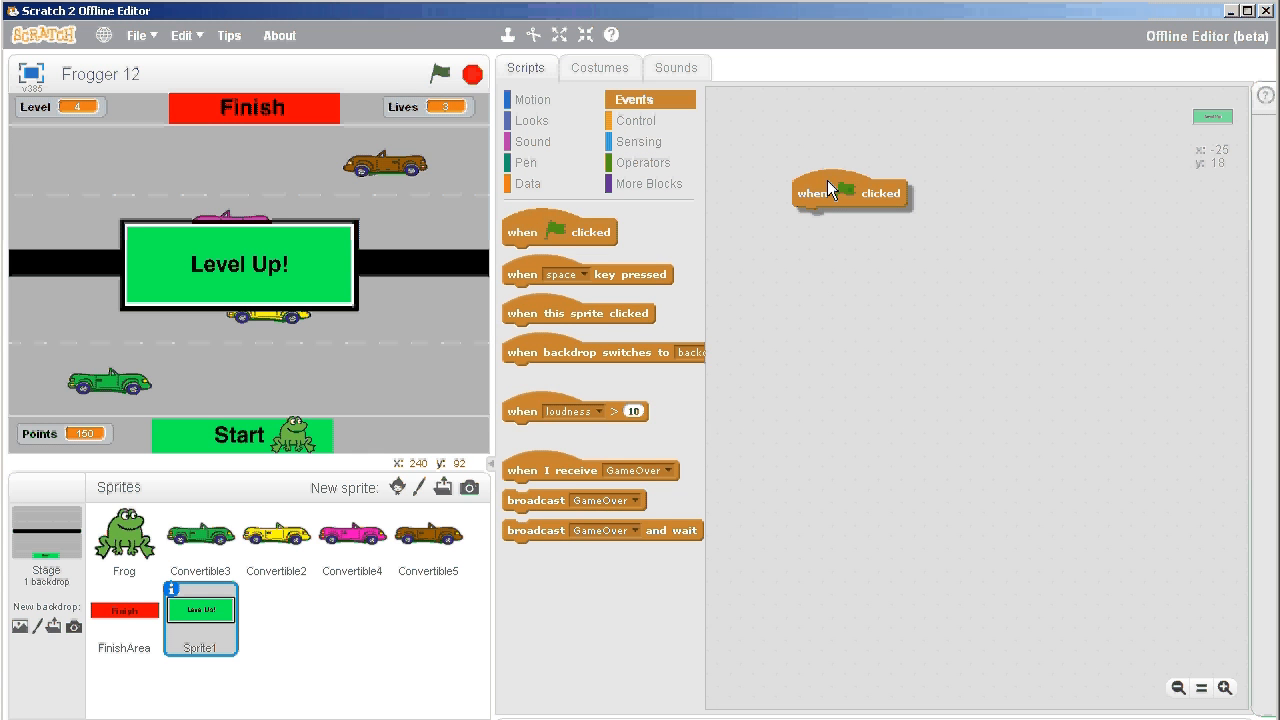
pyautogui.click(531, 120)
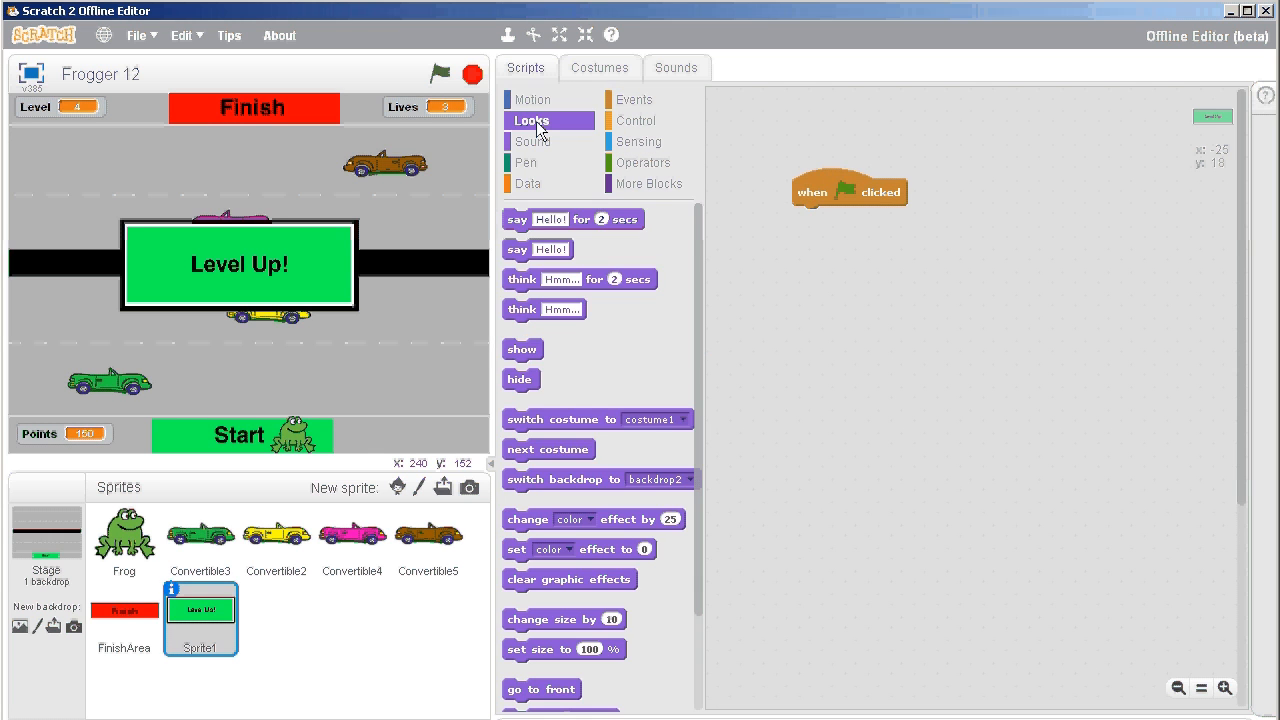
pyautogui.moveTo(520, 379); pyautogui.dragTo(809, 217)
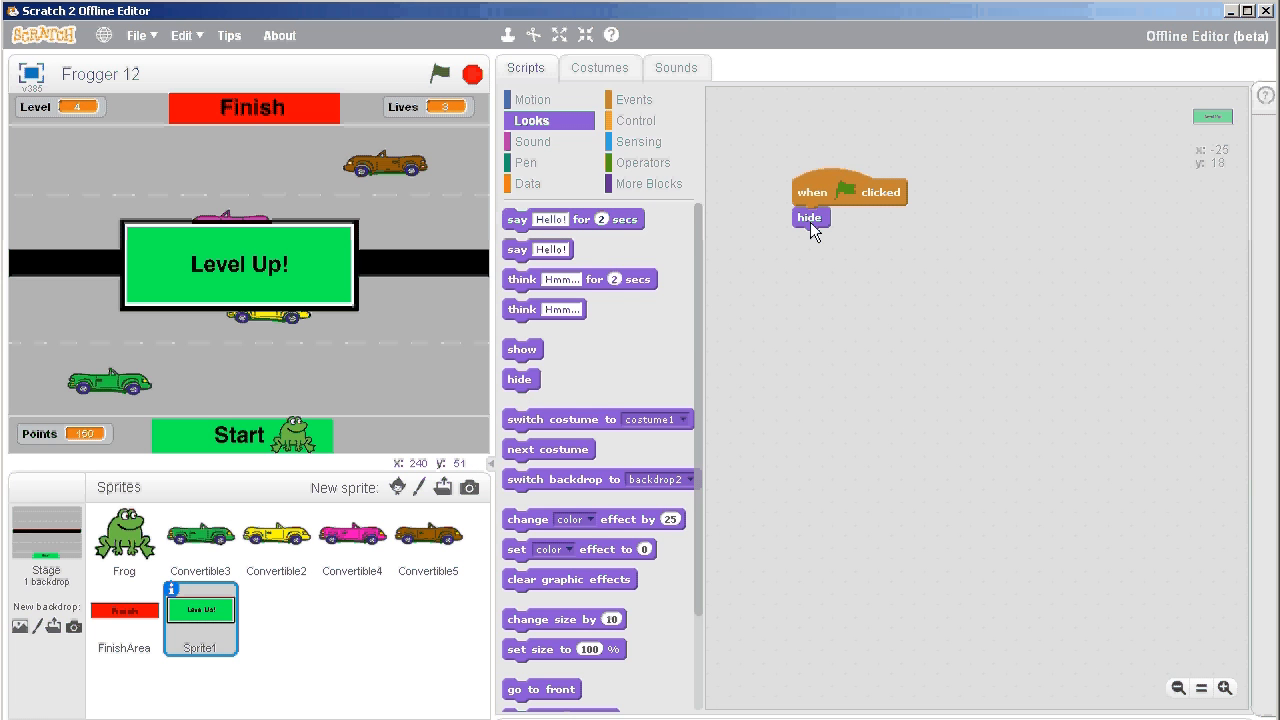
pyautogui.click(649, 99)
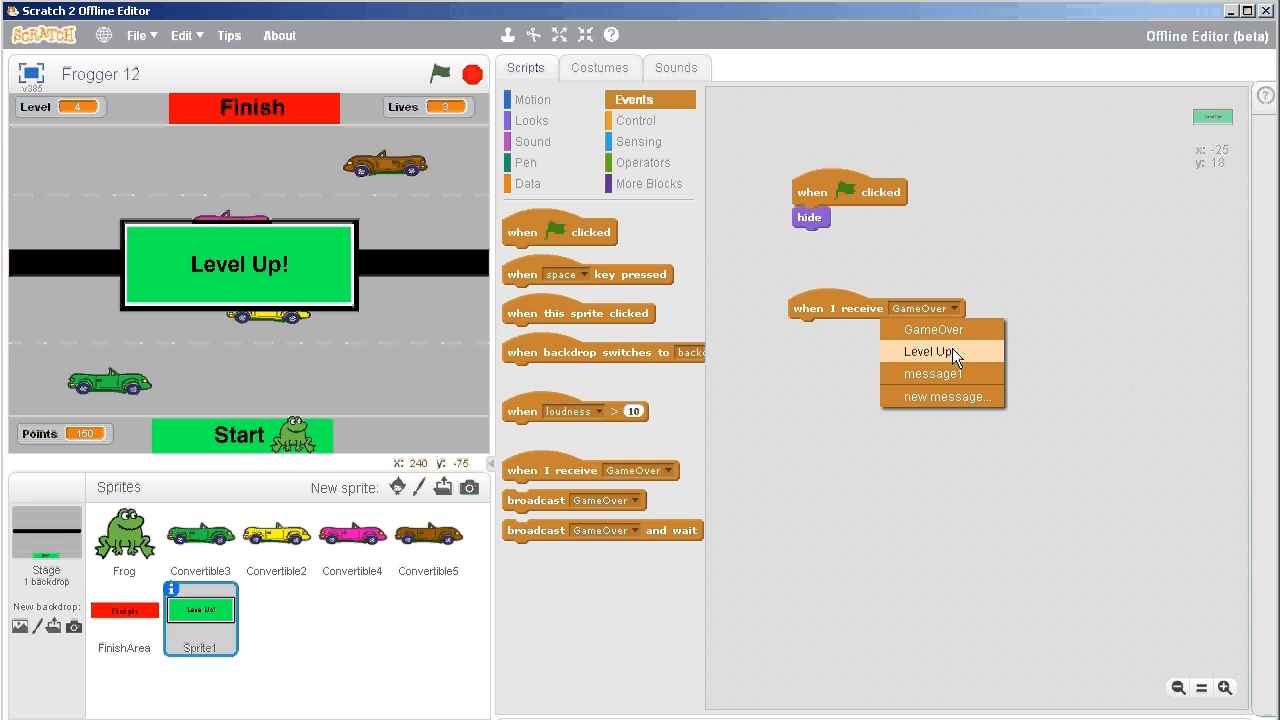
pyautogui.click(937, 351)
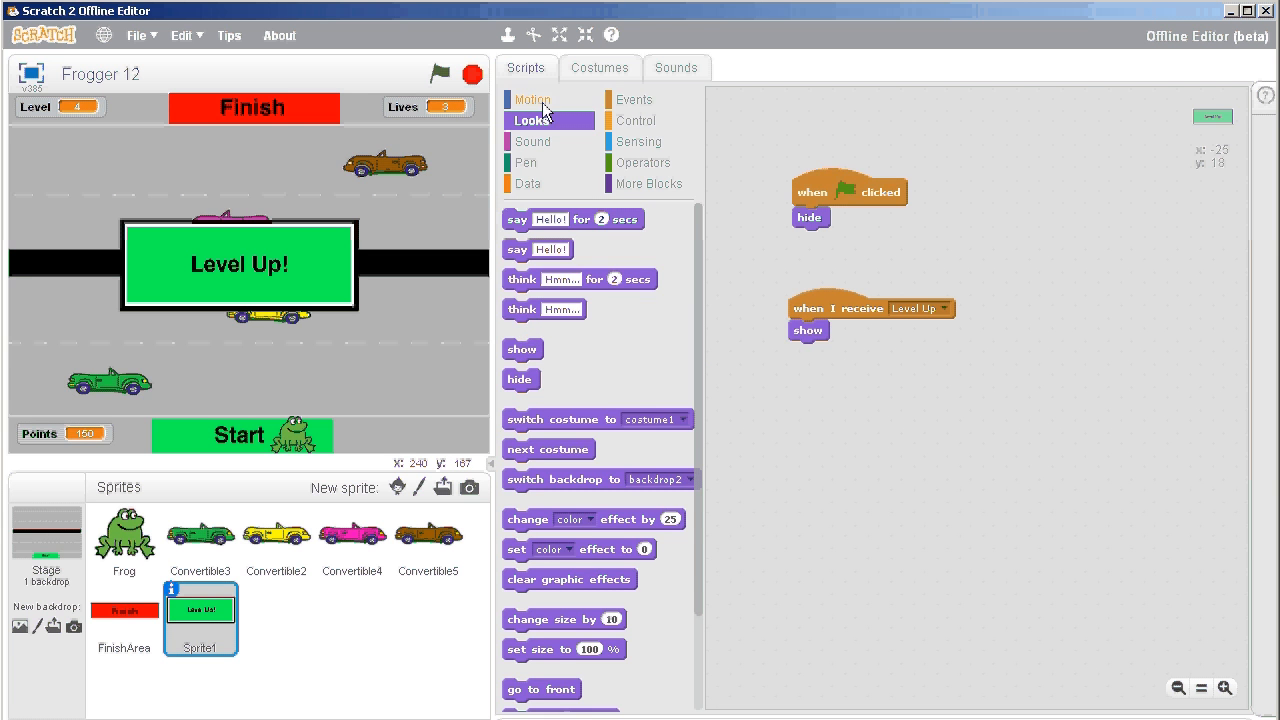
# - Extend the Level Up script to go to x:-1 y:17, show, wait 2 secs, then hide
pyautogui.click(532, 99)
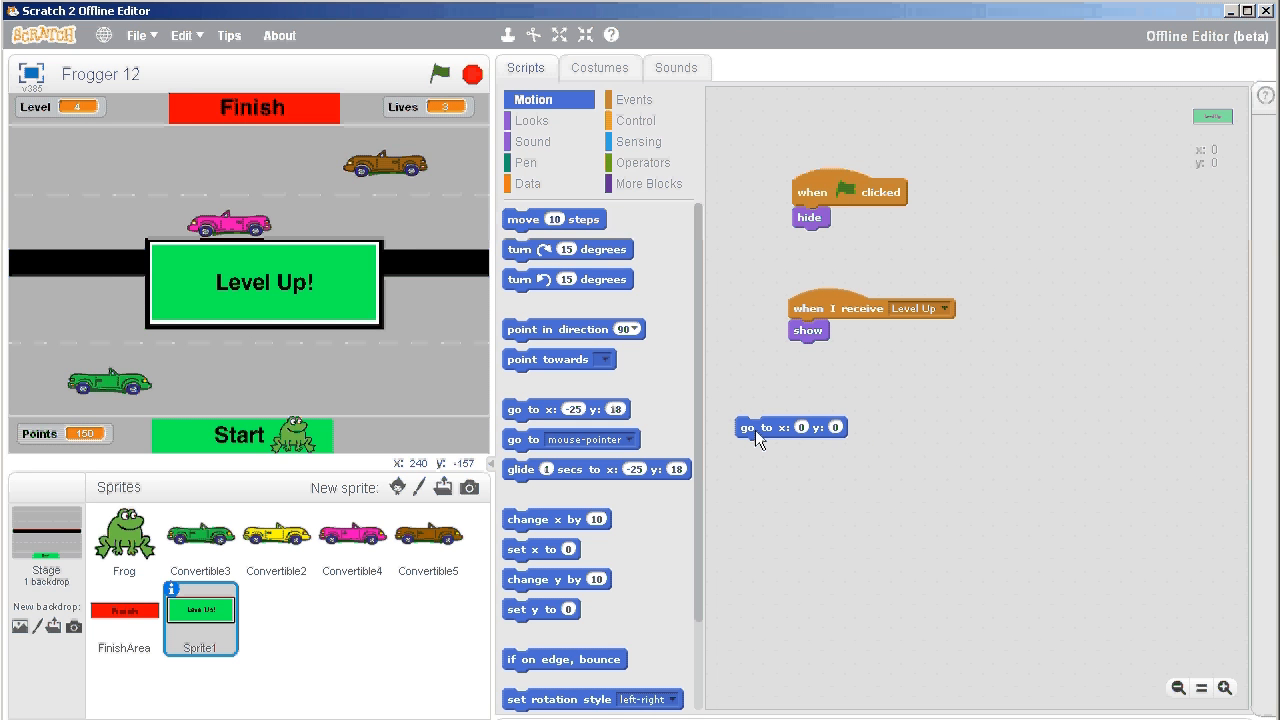
pyautogui.moveTo(280, 291)
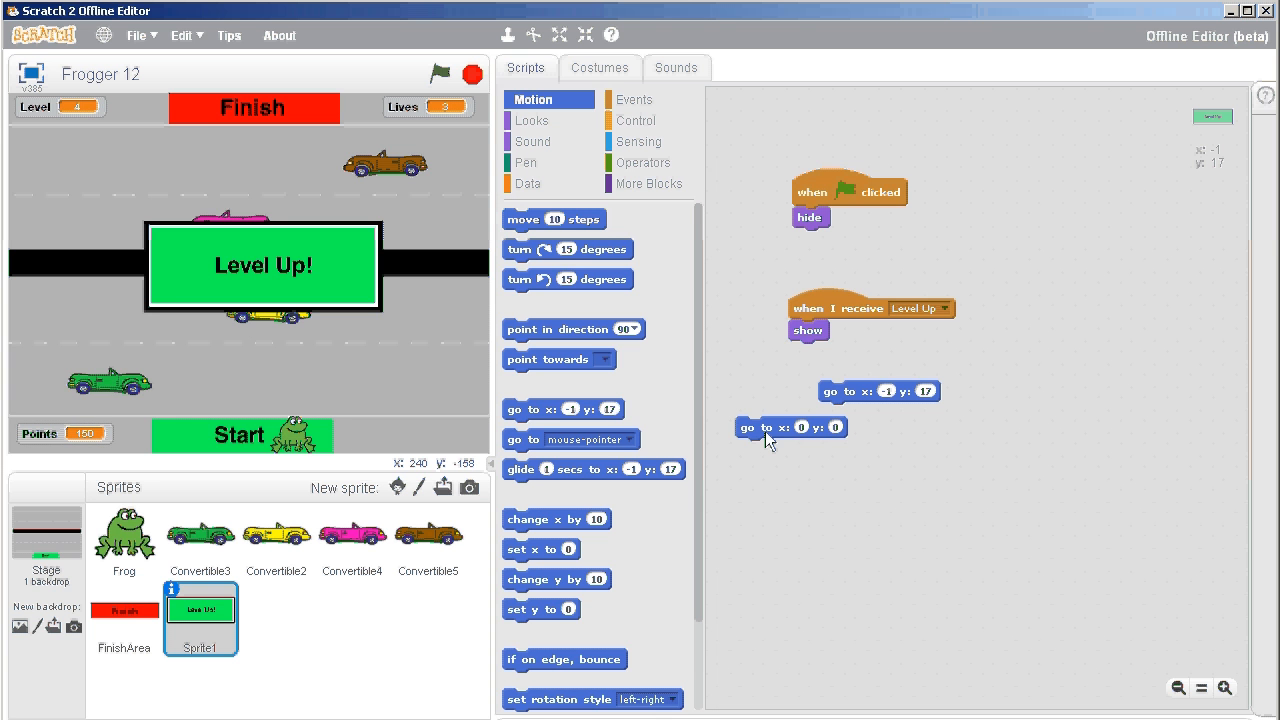
pyautogui.moveTo(790, 427); pyautogui.dragTo(830, 340)
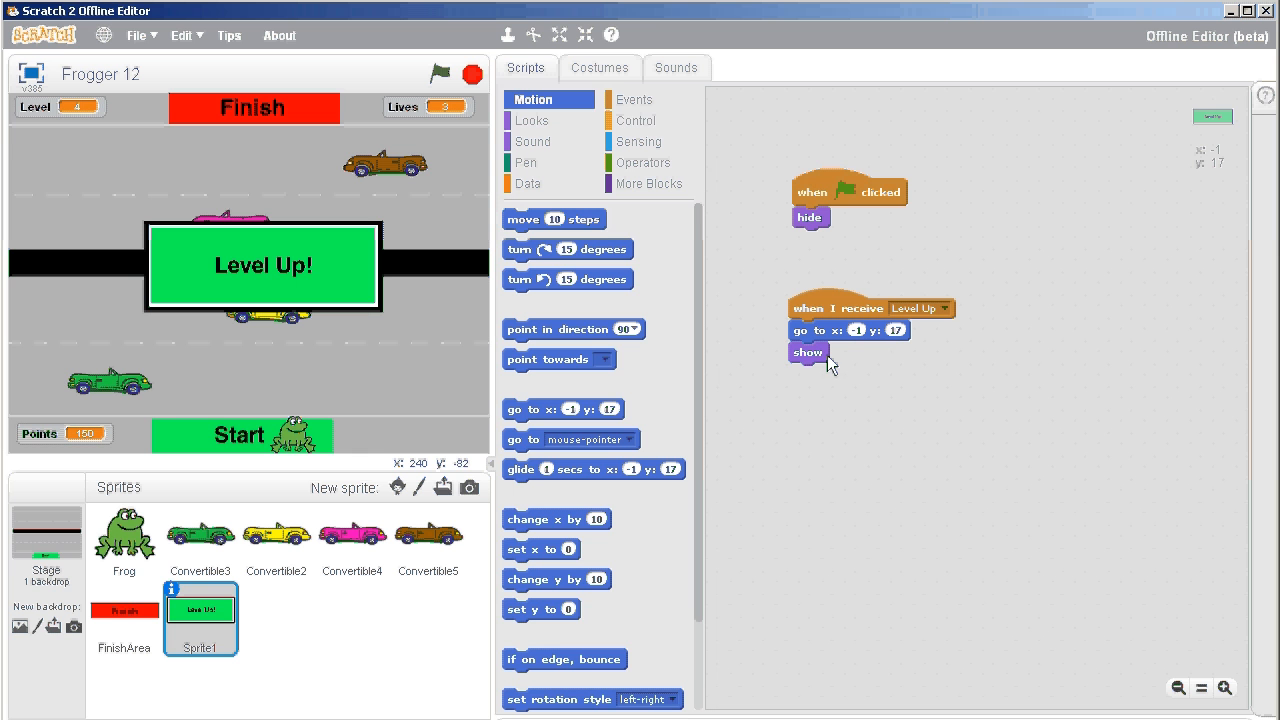
pyautogui.click(635, 120)
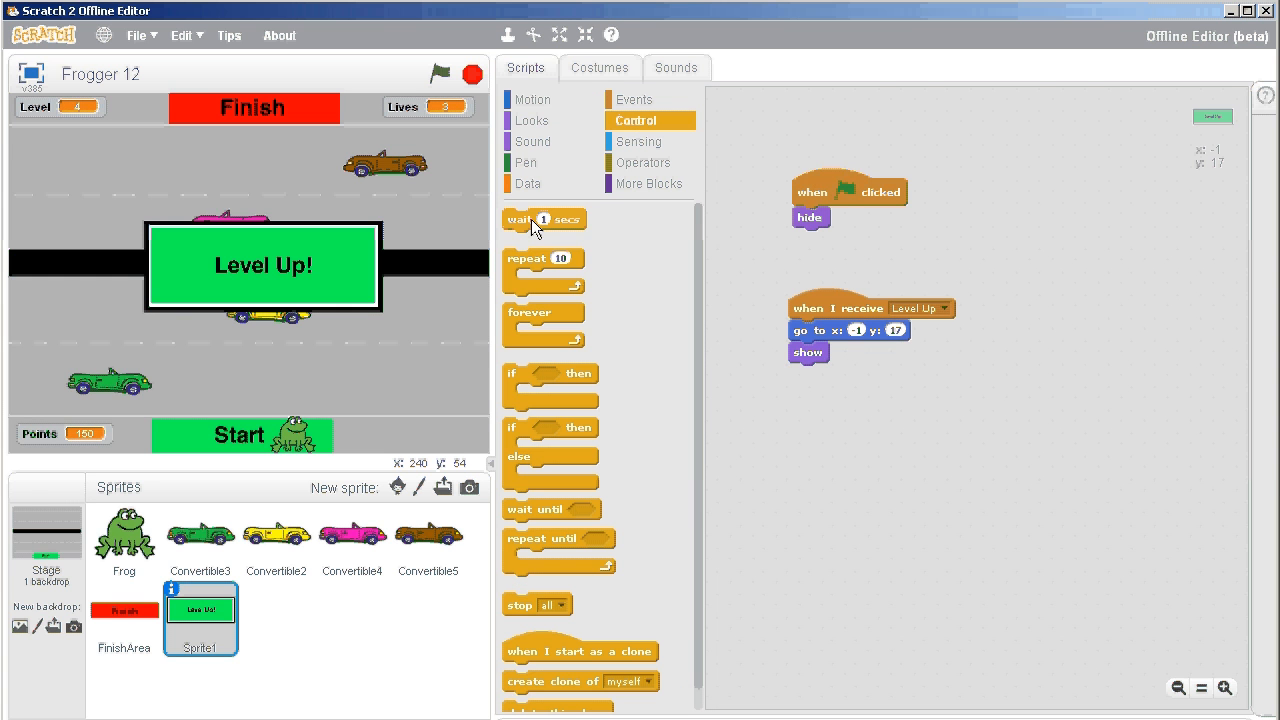
pyautogui.moveTo(543, 219); pyautogui.dragTo(820, 374)
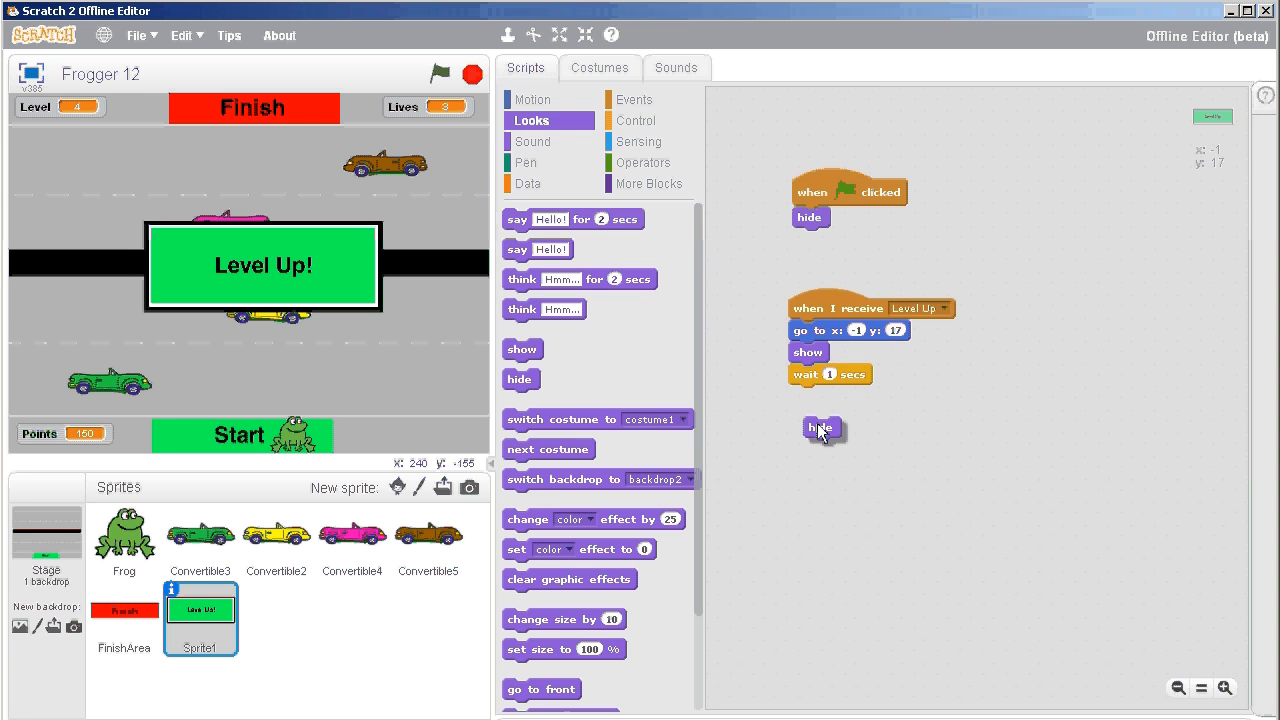
pyautogui.moveTo(820, 428); pyautogui.dragTo(806, 396)
pyautogui.write('2')
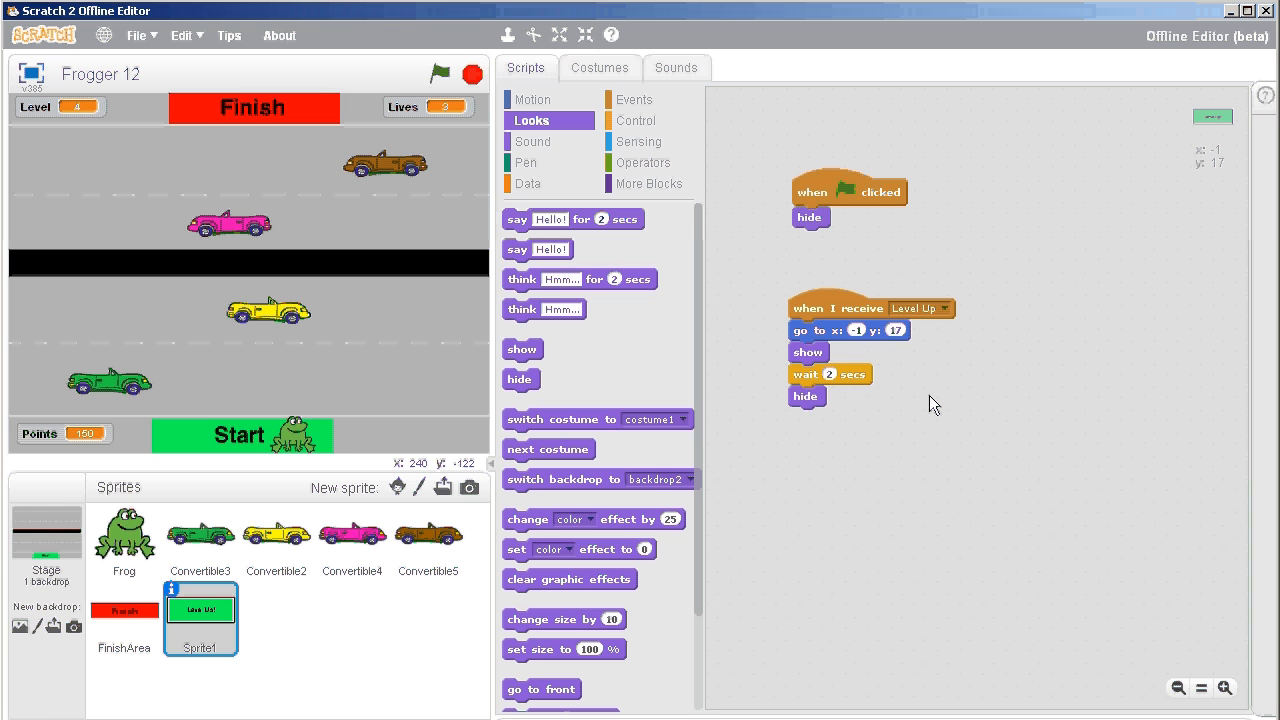
# - Run Frogger to level 2 so the Level Up! pop-up appears, then stop the game
pyautogui.click(462, 73)
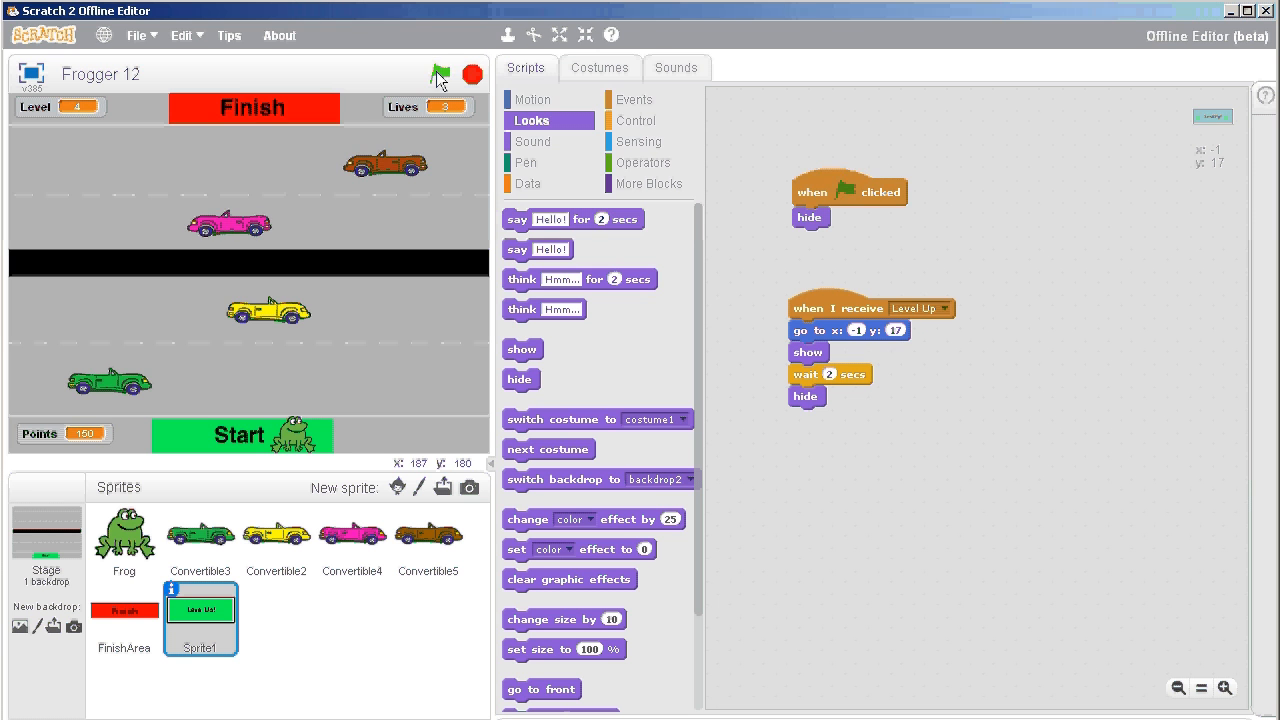
pyautogui.click(439, 73)
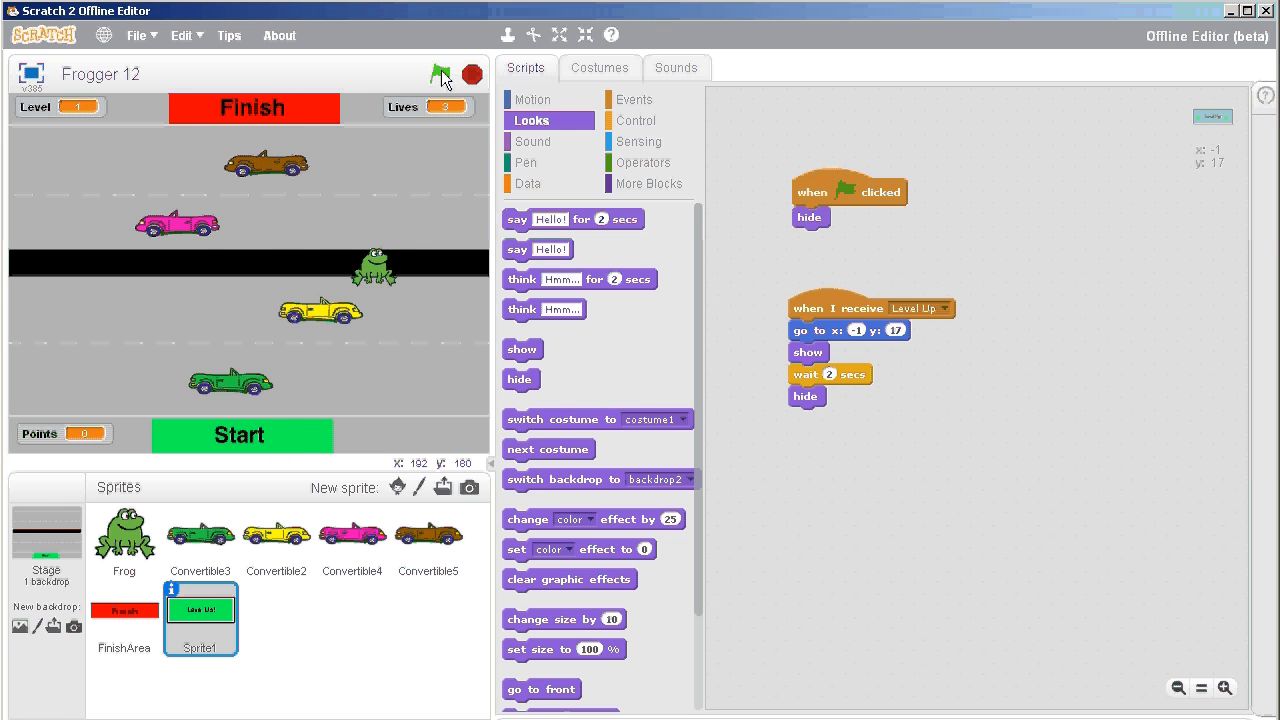
pyautogui.click(440, 72)
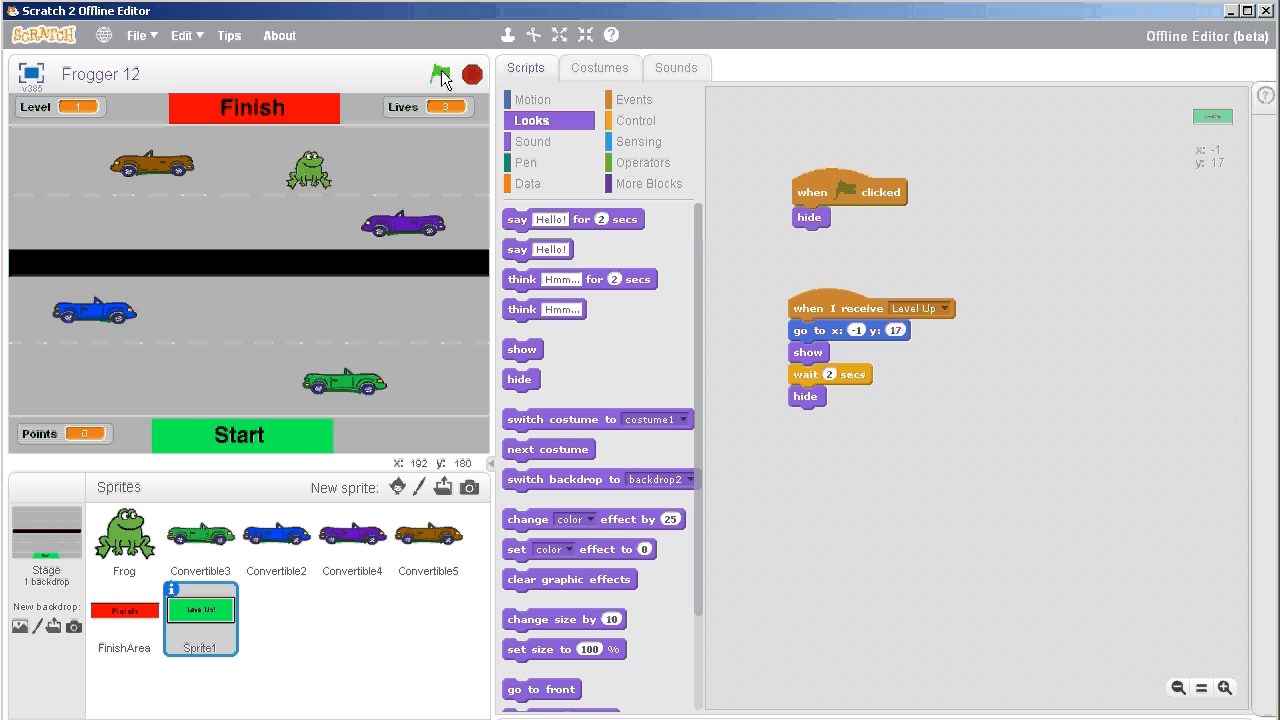
pyautogui.click(441, 71)
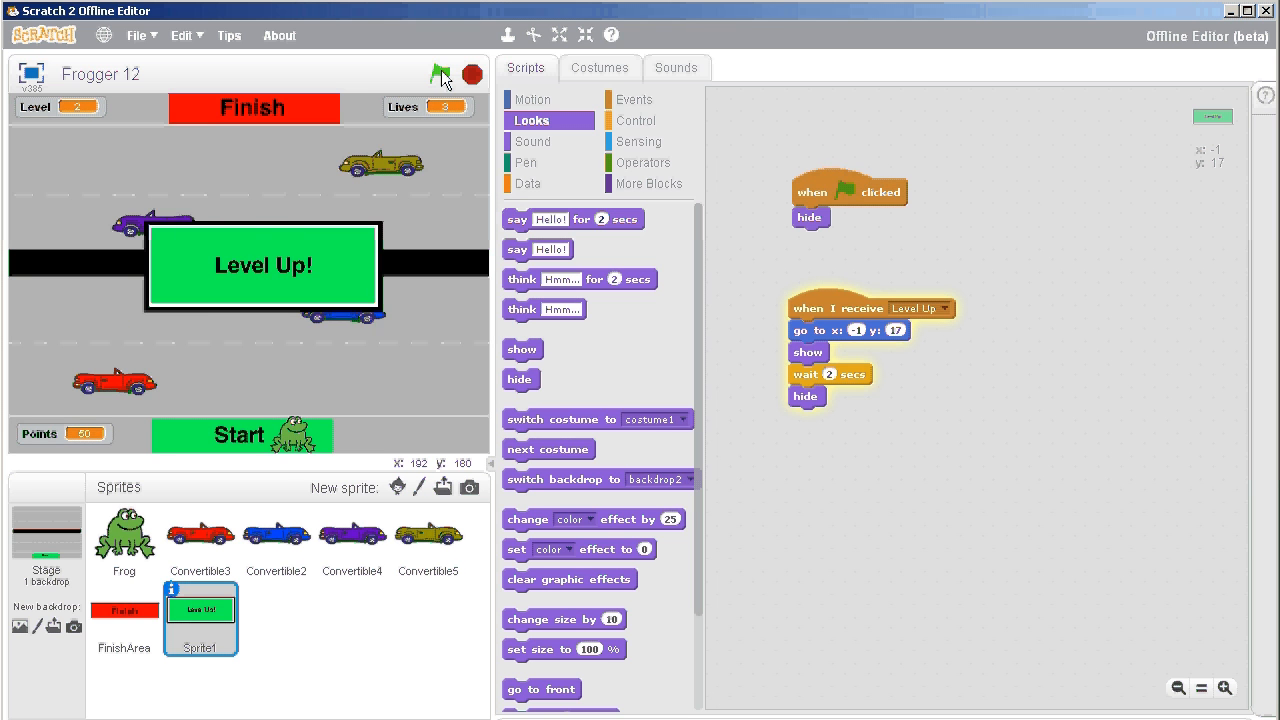
pyautogui.click(436, 73)
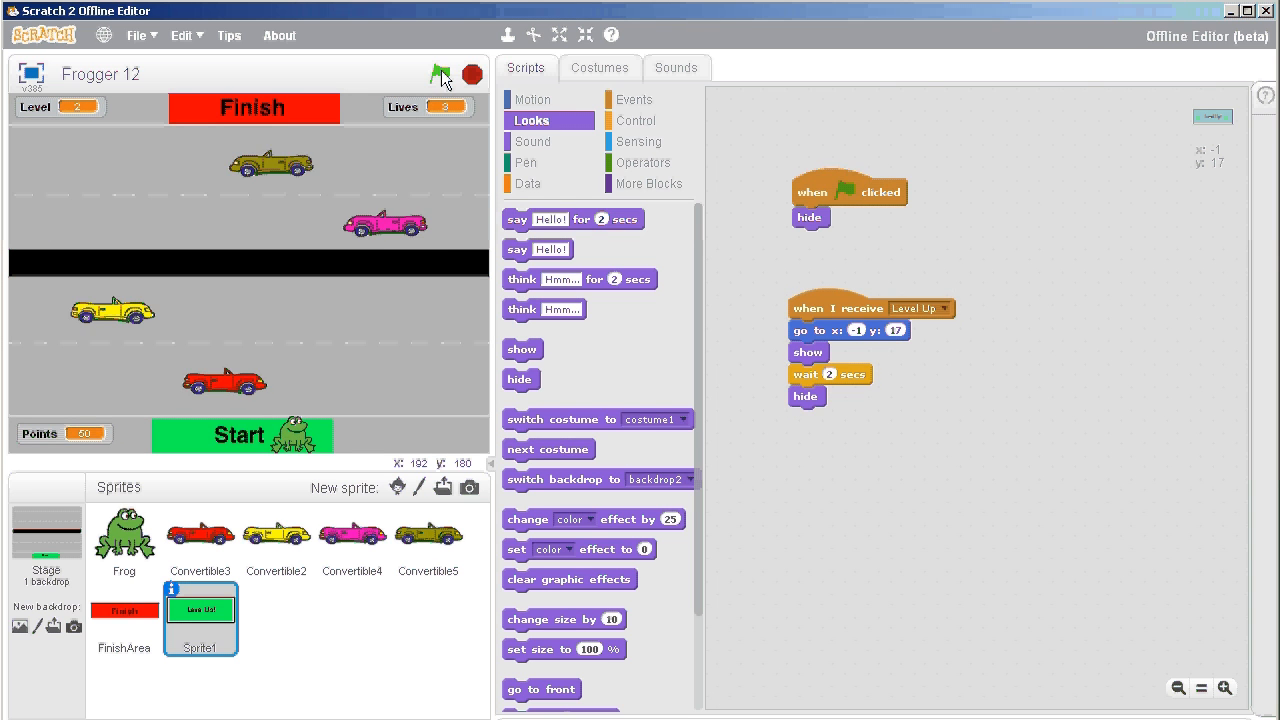
pyautogui.click(440, 74)
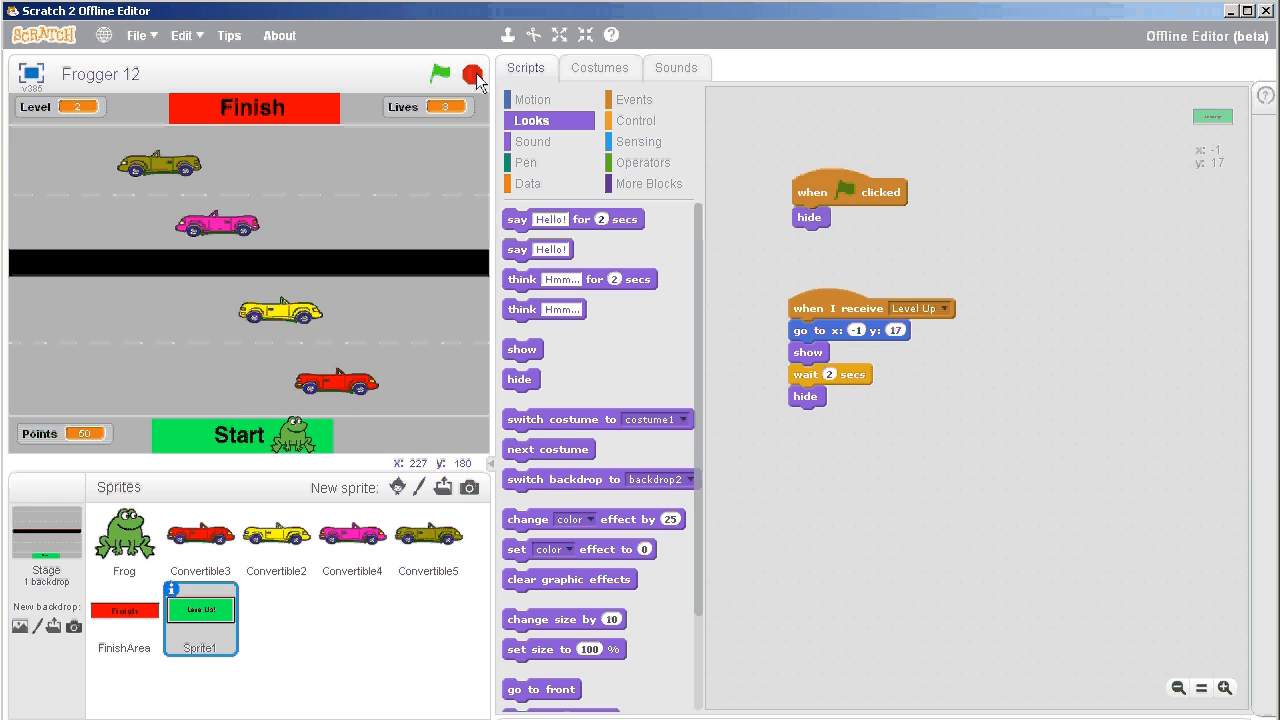
pyautogui.click(439, 73)
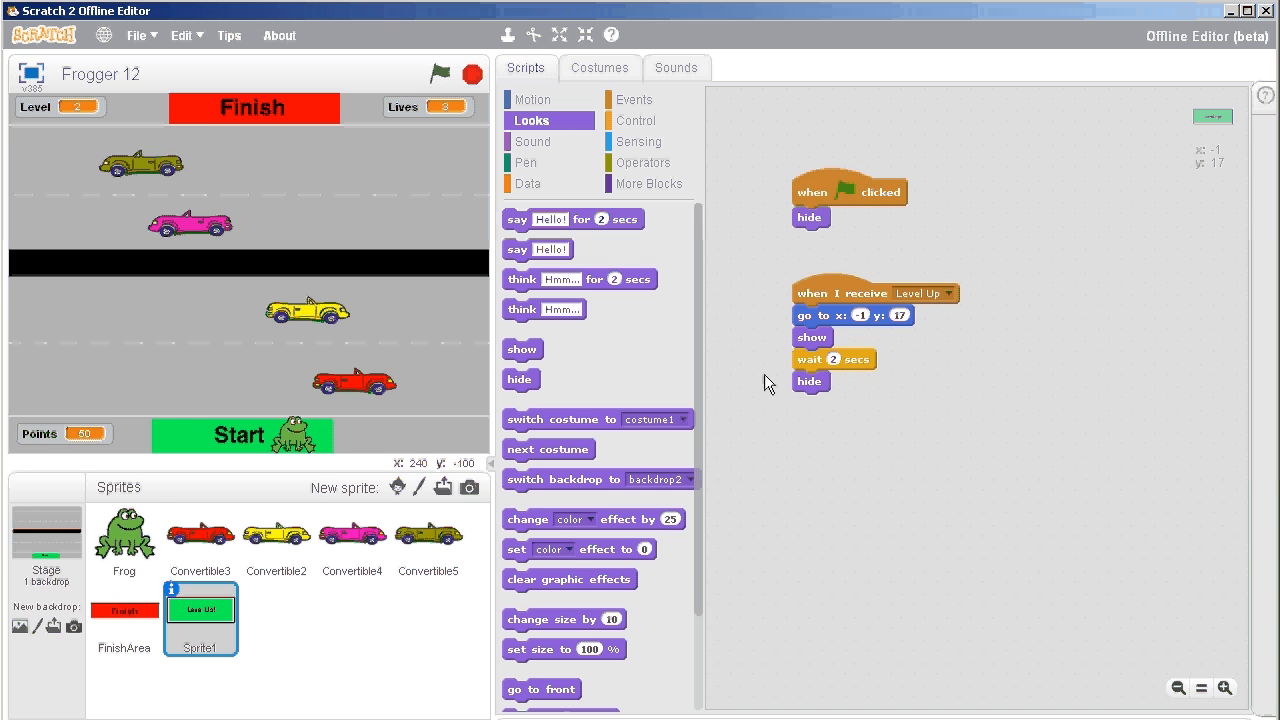
# - Show the Frog sprite's script where reaching the finish broadcasts Level Up
pyautogui.click(124, 538)
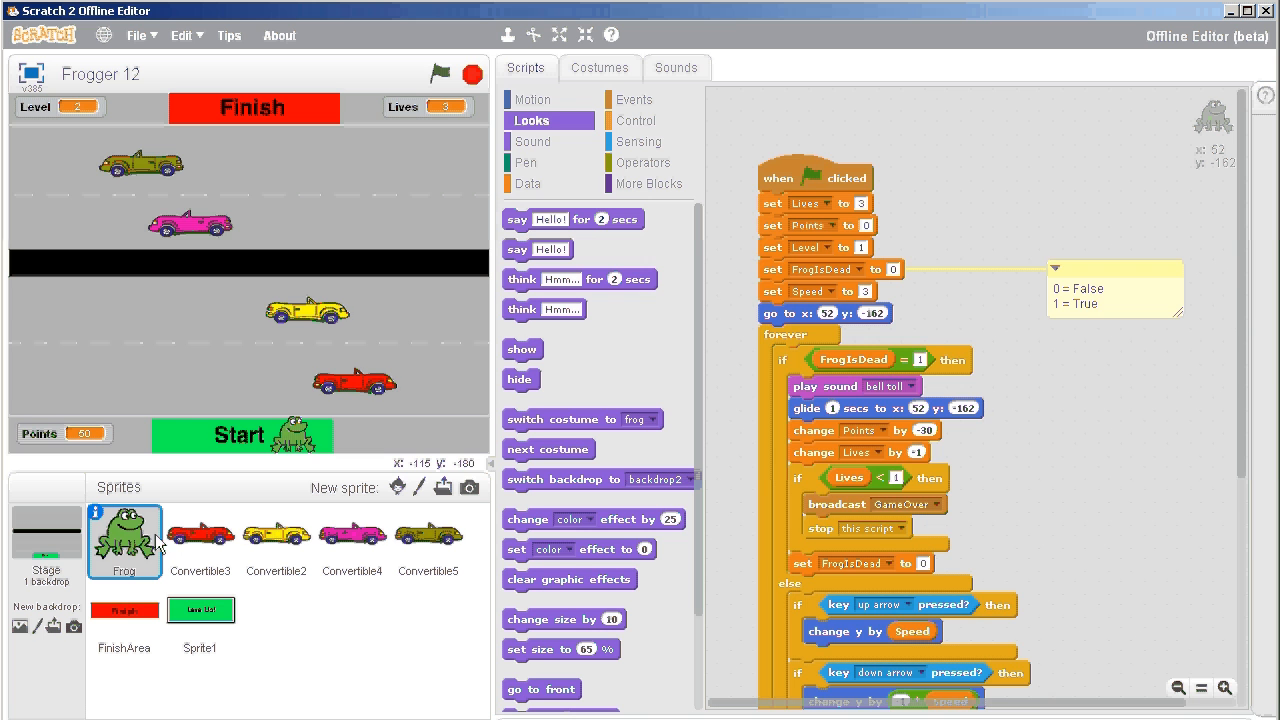
pyautogui.scroll(-3)
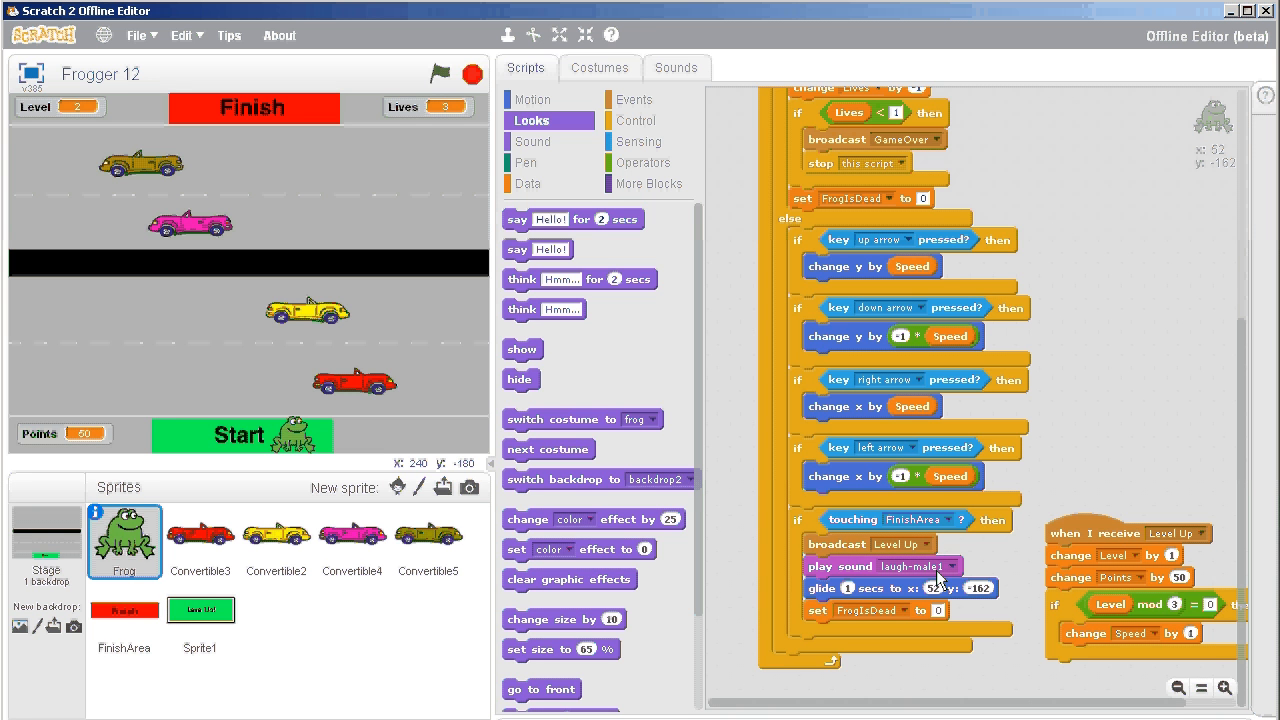
pyautogui.moveTo(836, 623)
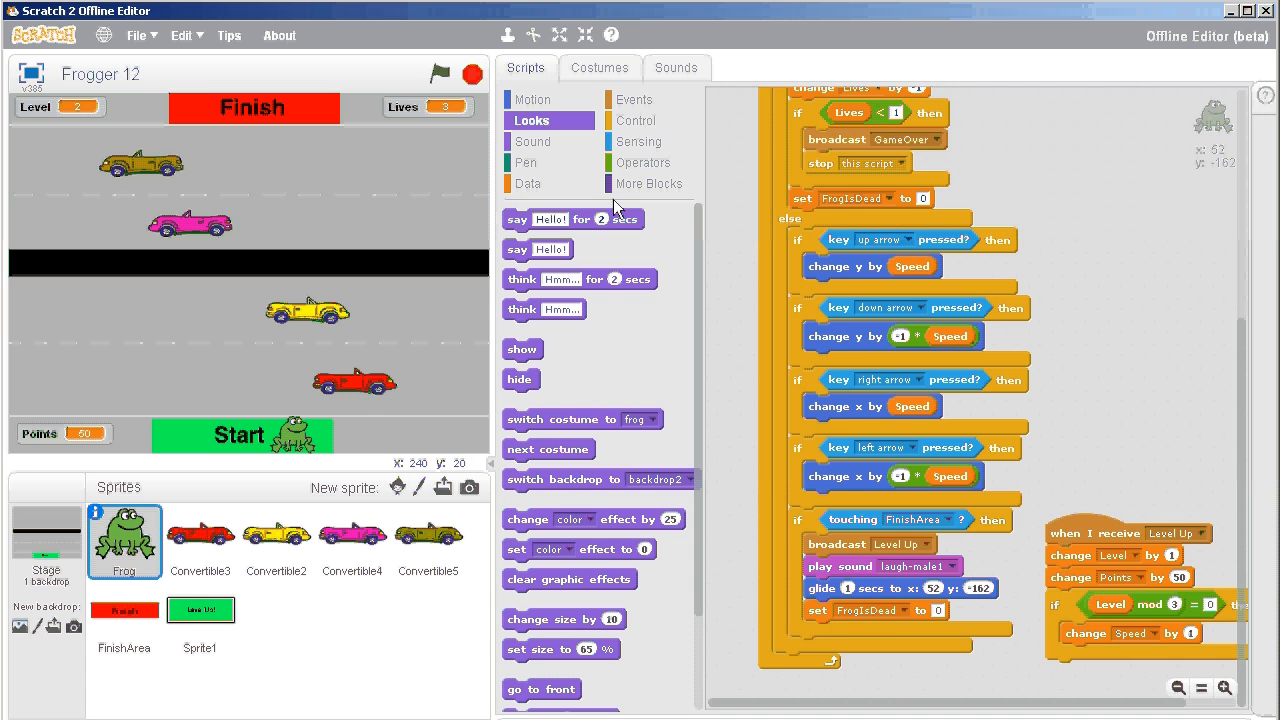
# - Restart Frogger with the green flag and reach level 2 with 50 points to trigger the pop-up
pyautogui.click(434, 73)
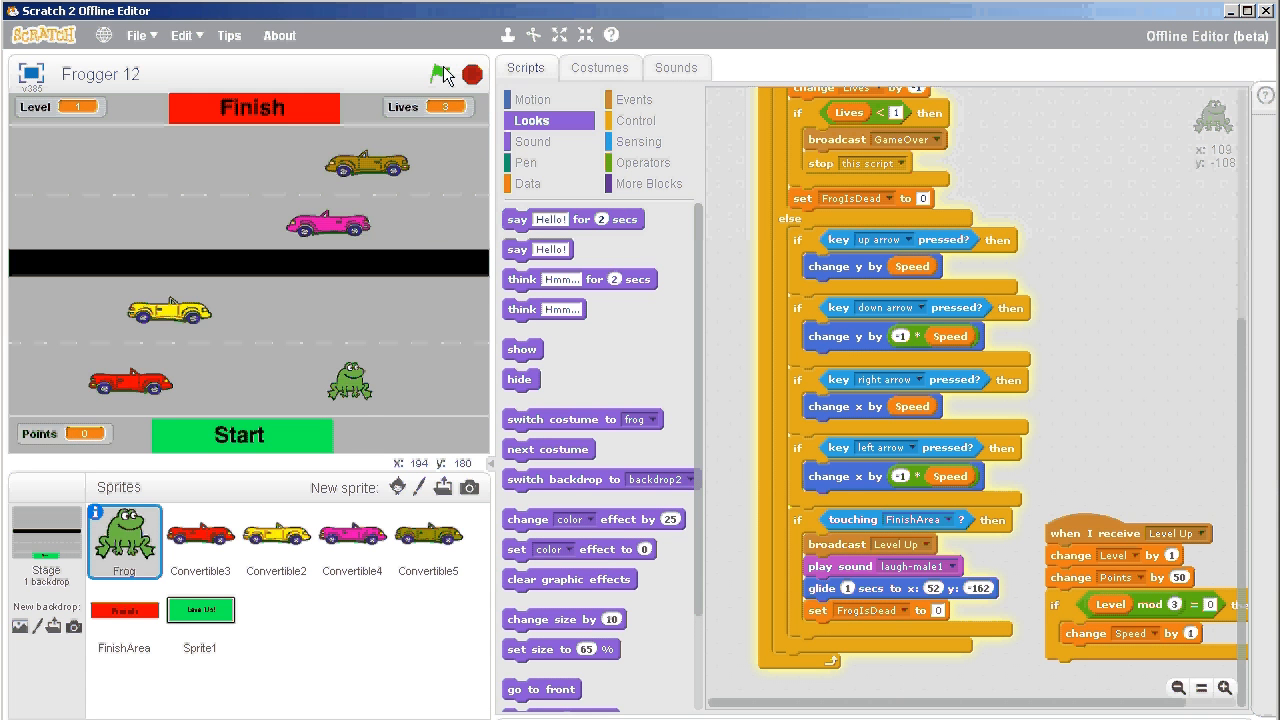
pyautogui.click(429, 75)
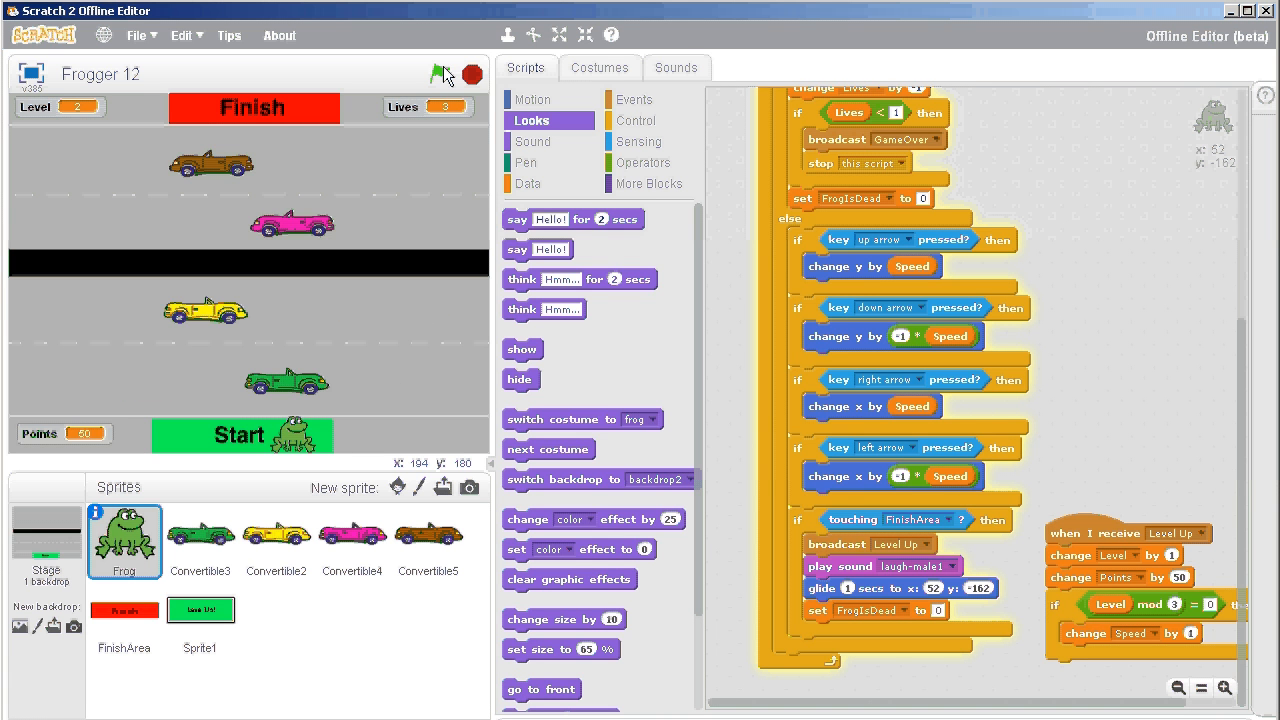
pyautogui.click(434, 74)
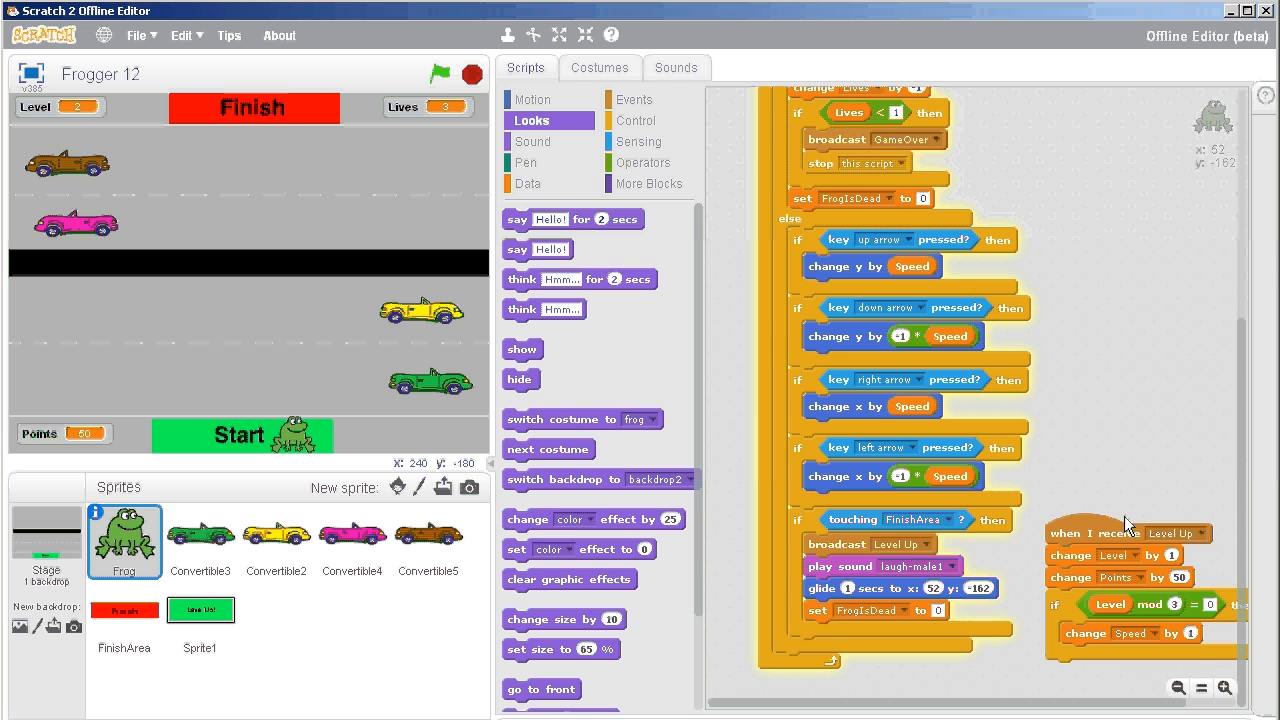